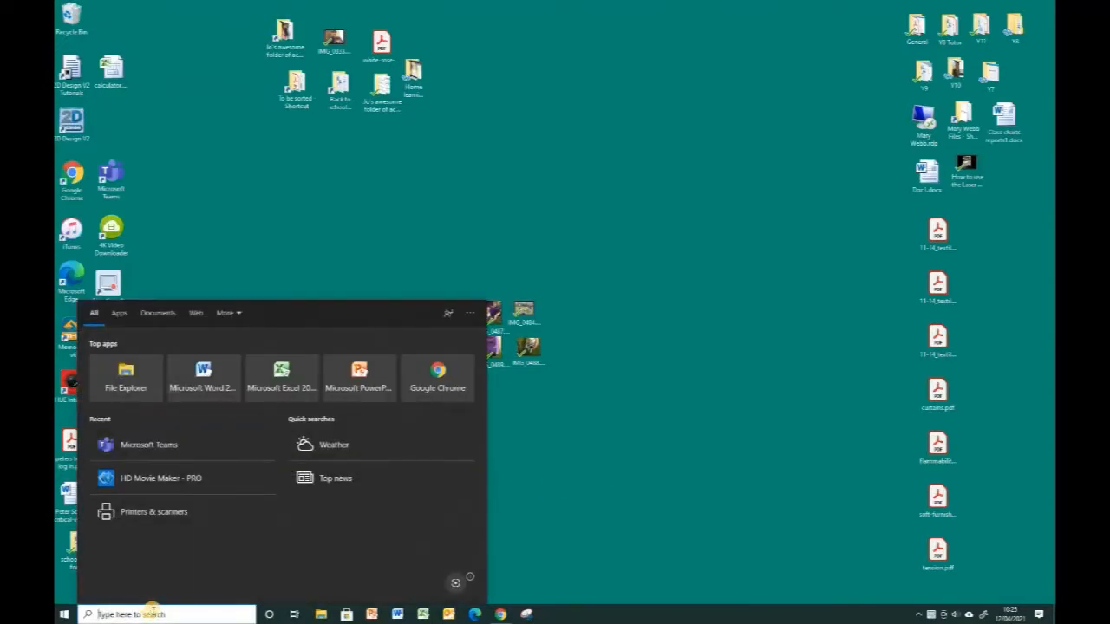
# - Search the Start menu for '2d' and launch 2D Design V2
pyautogui.write('2d')
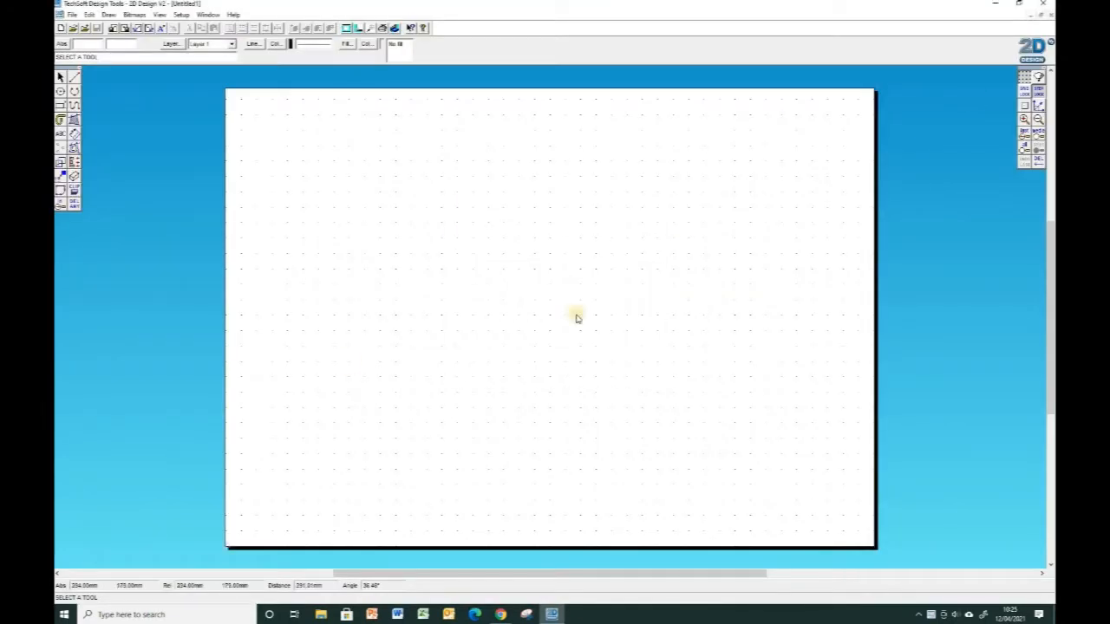
pyautogui.moveTo(413, 371)
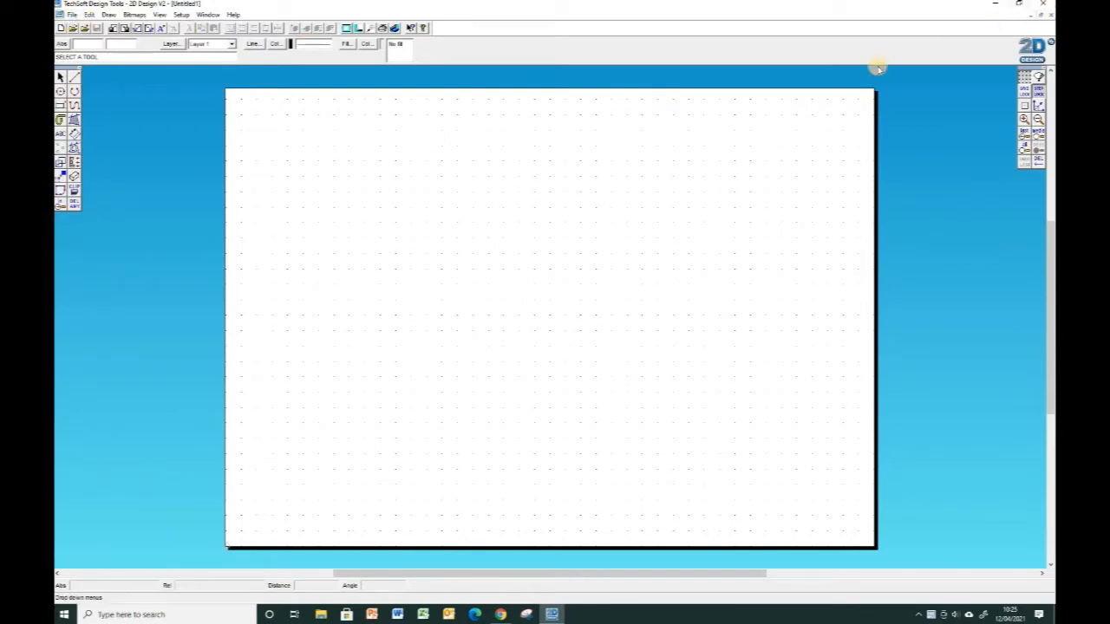
pyautogui.moveTo(559, 156)
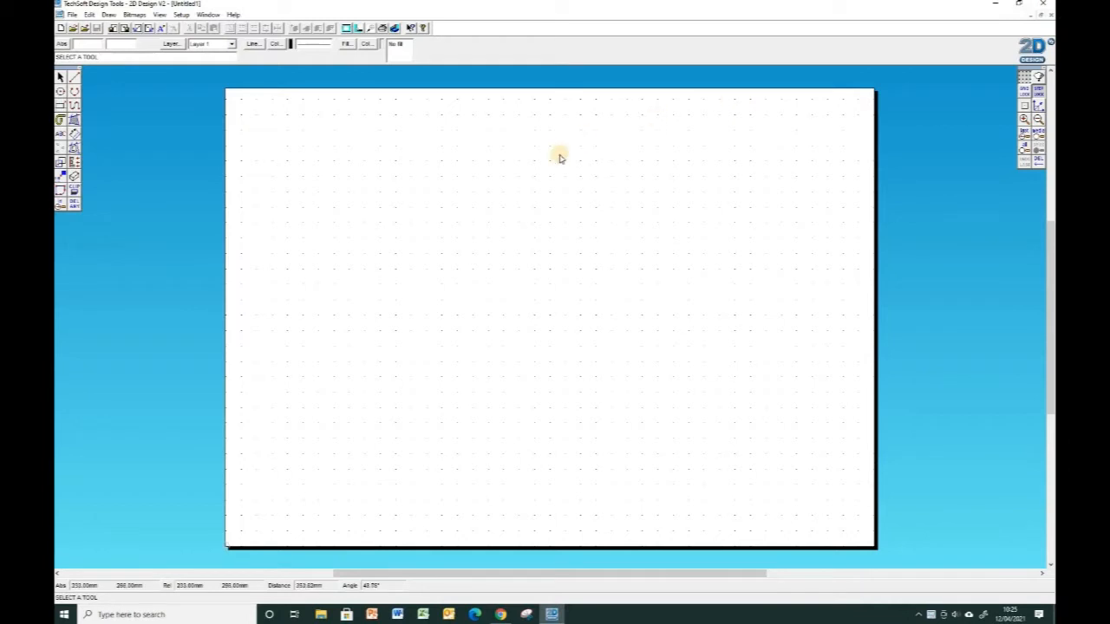
pyautogui.moveTo(474, 151)
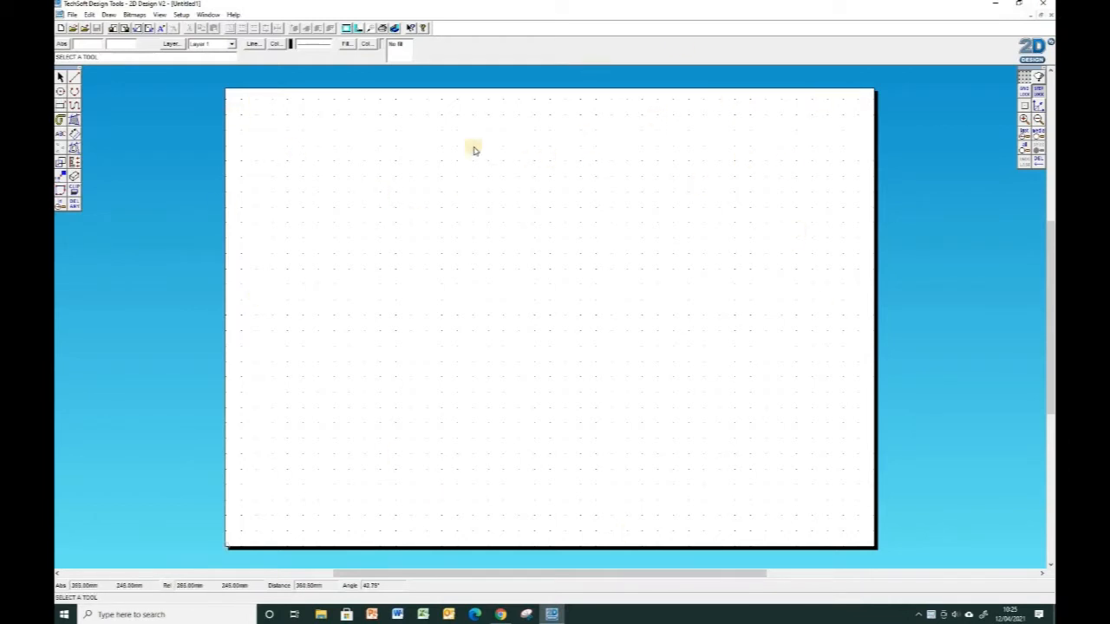
pyautogui.click(72, 15)
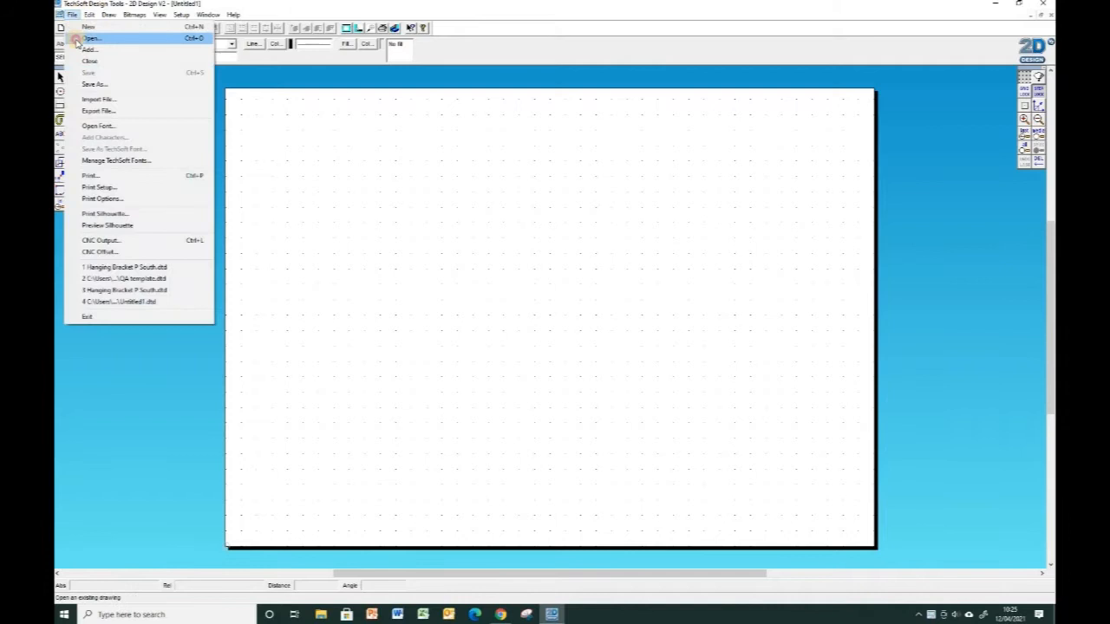
pyautogui.click(91, 38)
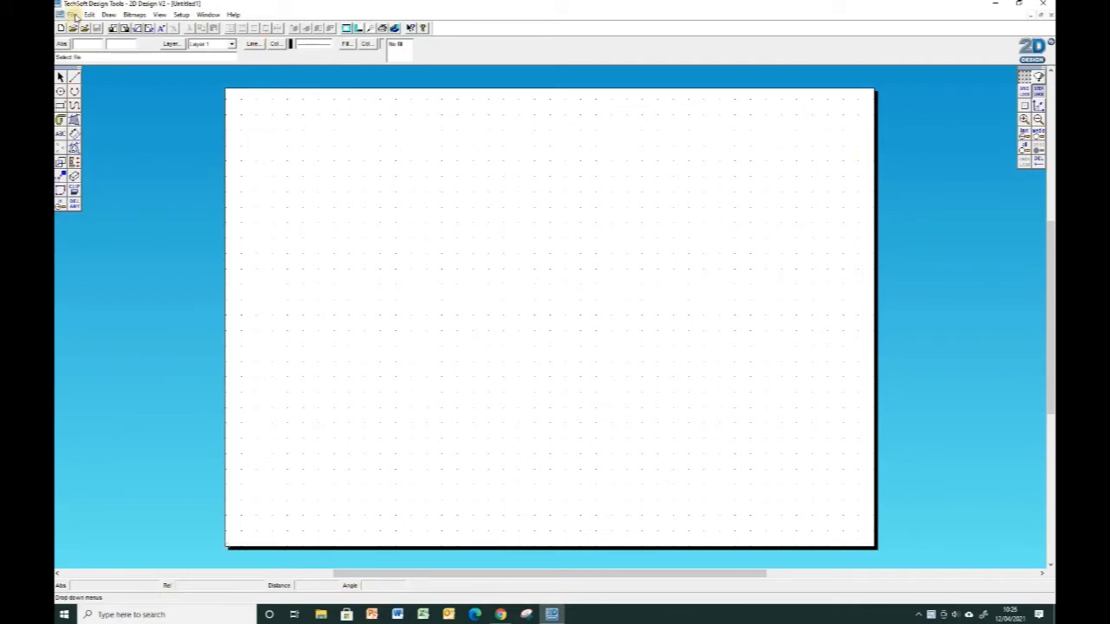
# - Use File > Save As to save the blank drawing to the Desktop as PSOExample1
pyautogui.click(72, 15)
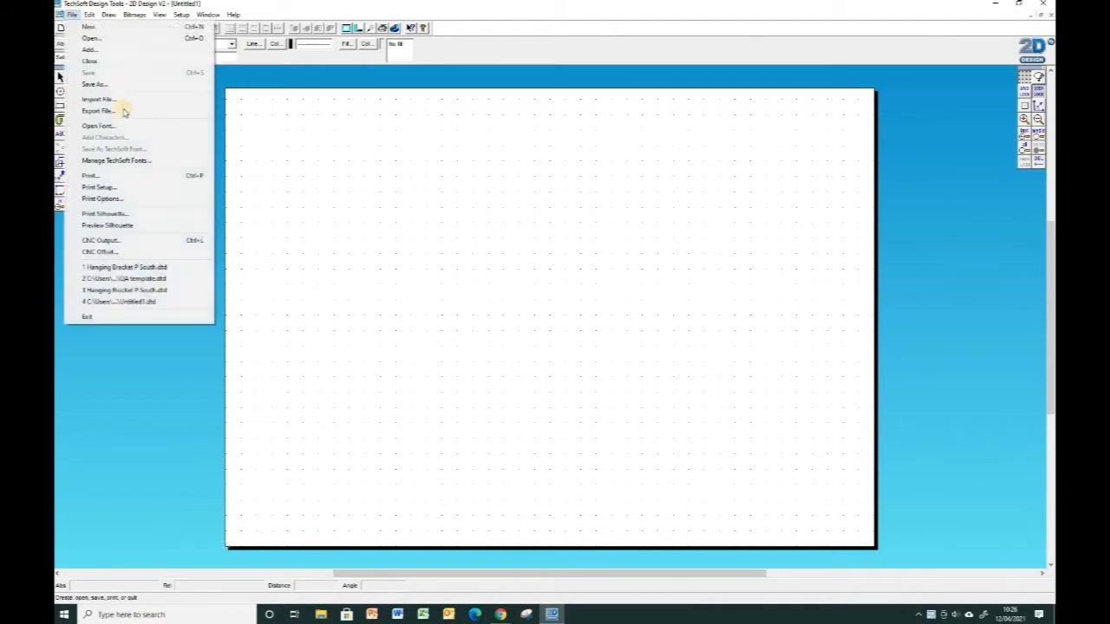
pyautogui.click(95, 84)
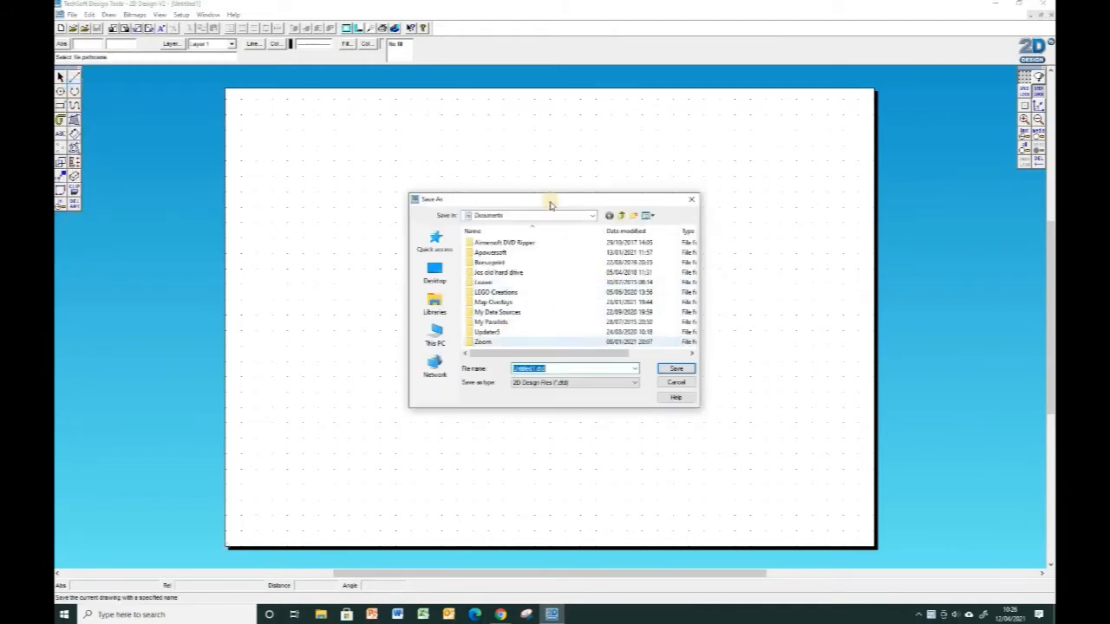
pyautogui.click(592, 215)
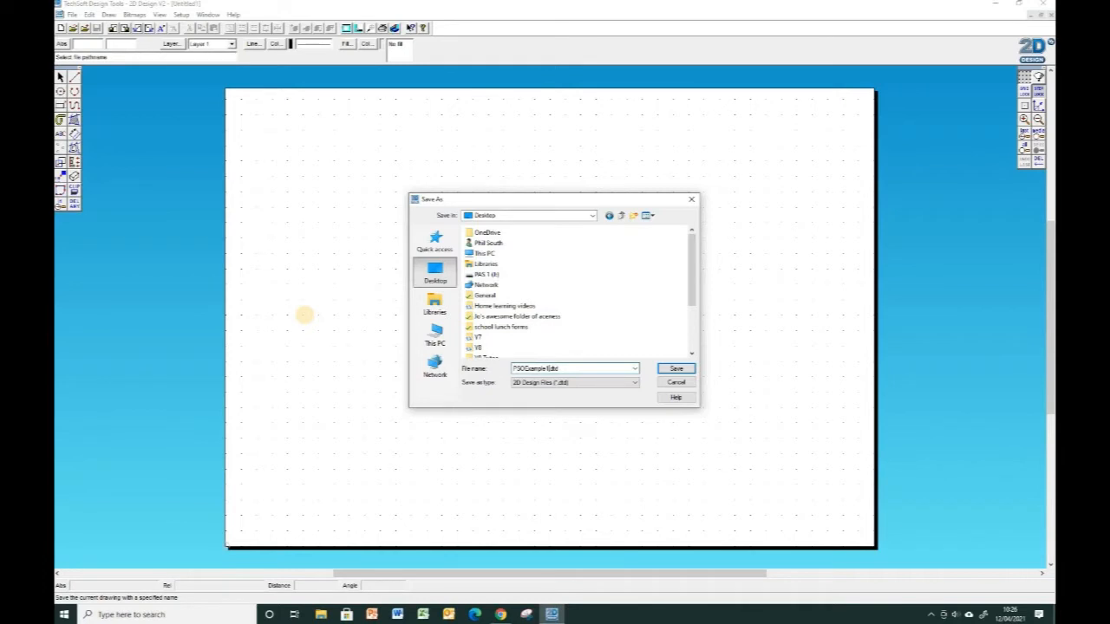
pyautogui.click(675, 367)
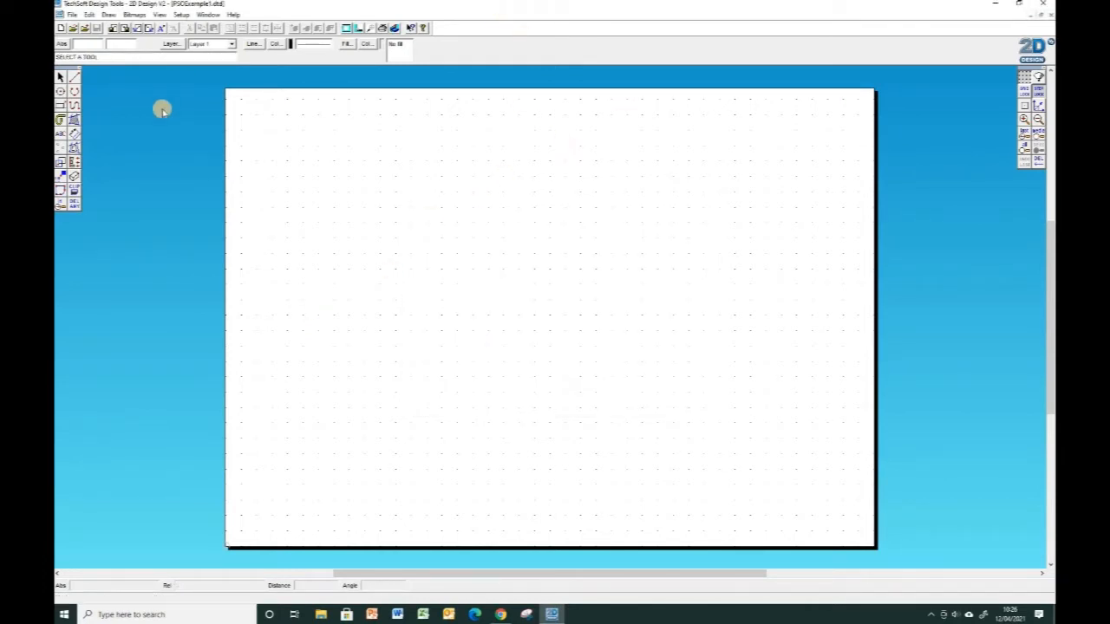
pyautogui.moveTo(620, 188)
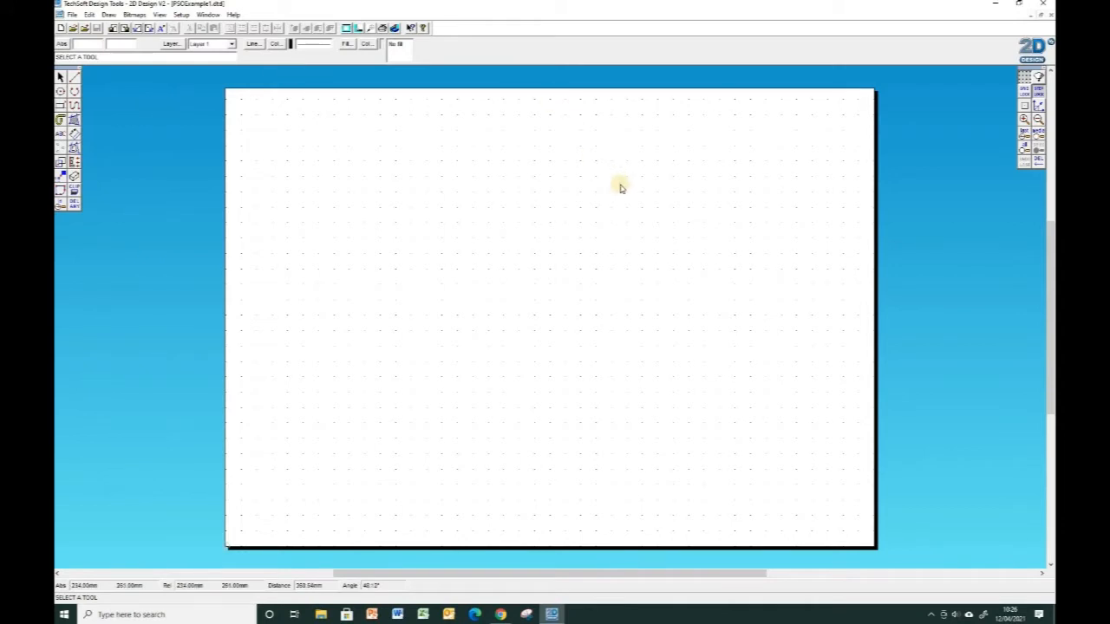
pyautogui.moveTo(542, 91)
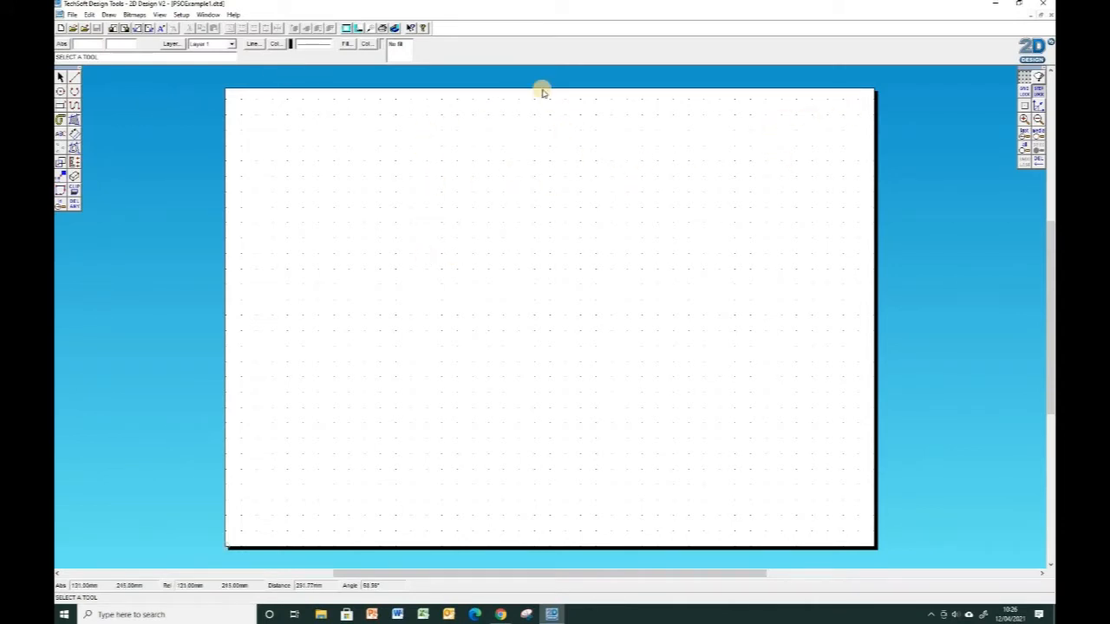
pyautogui.moveTo(993, 110)
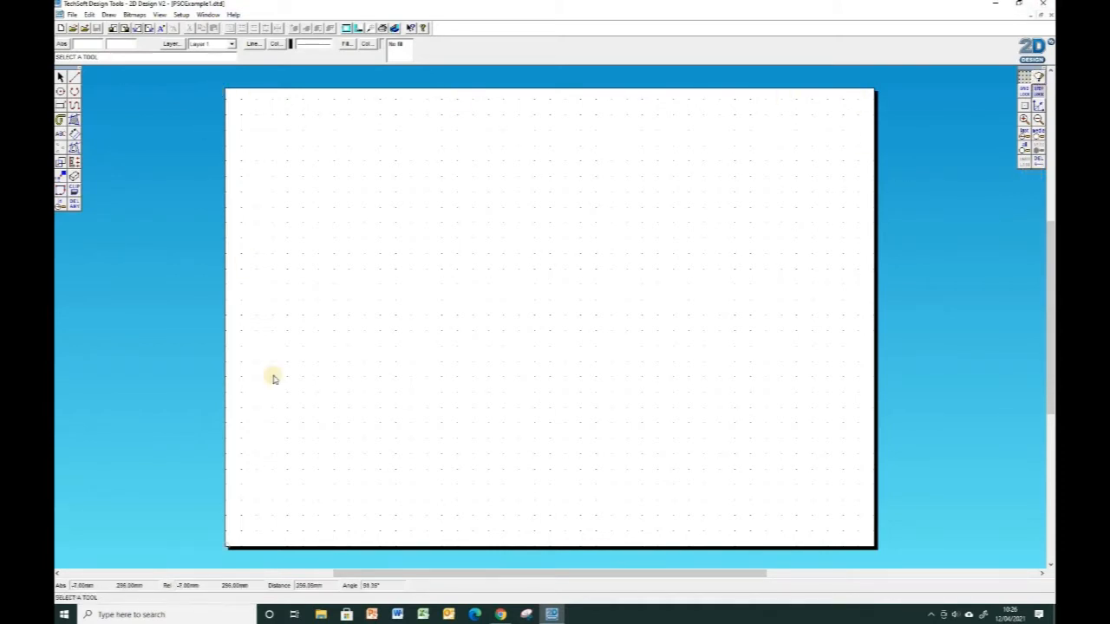
pyautogui.moveTo(679, 135)
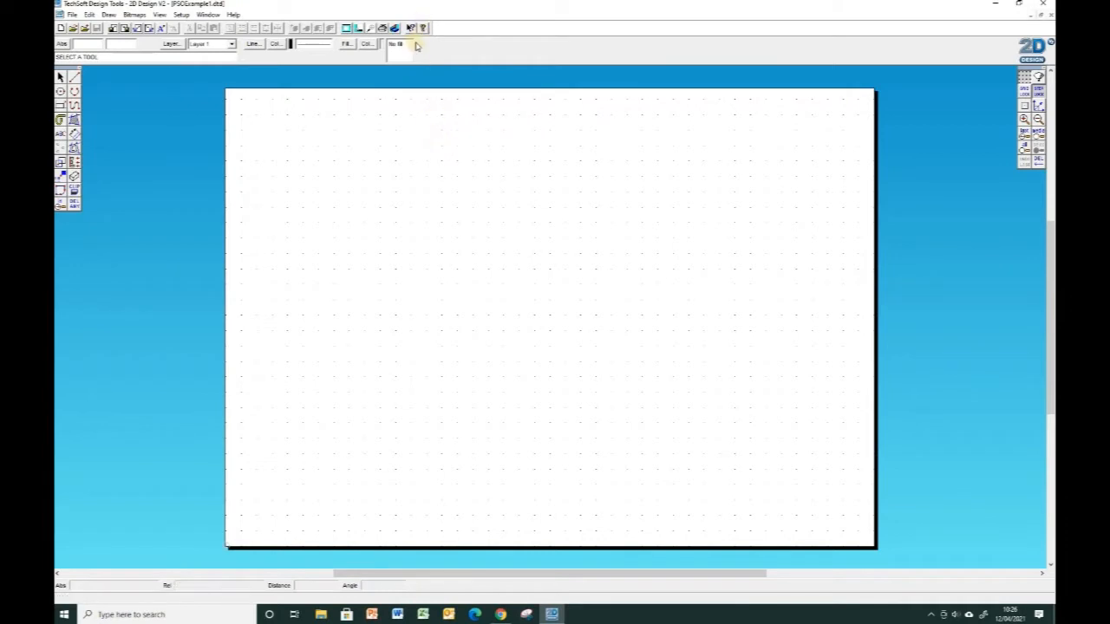
pyautogui.moveTo(540, 157)
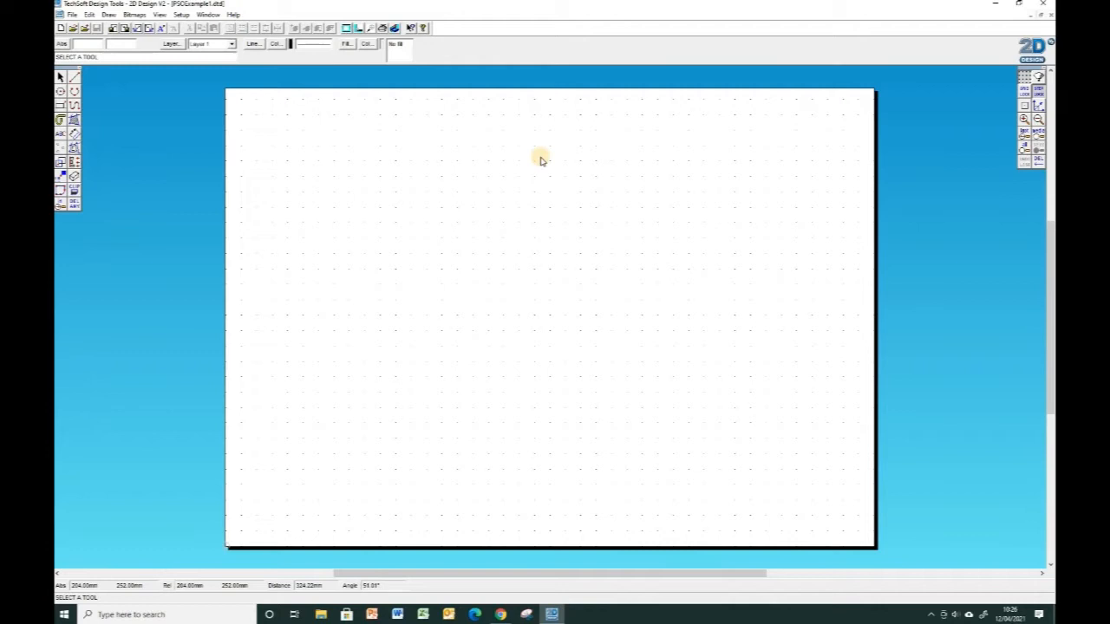
pyautogui.moveTo(553, 172)
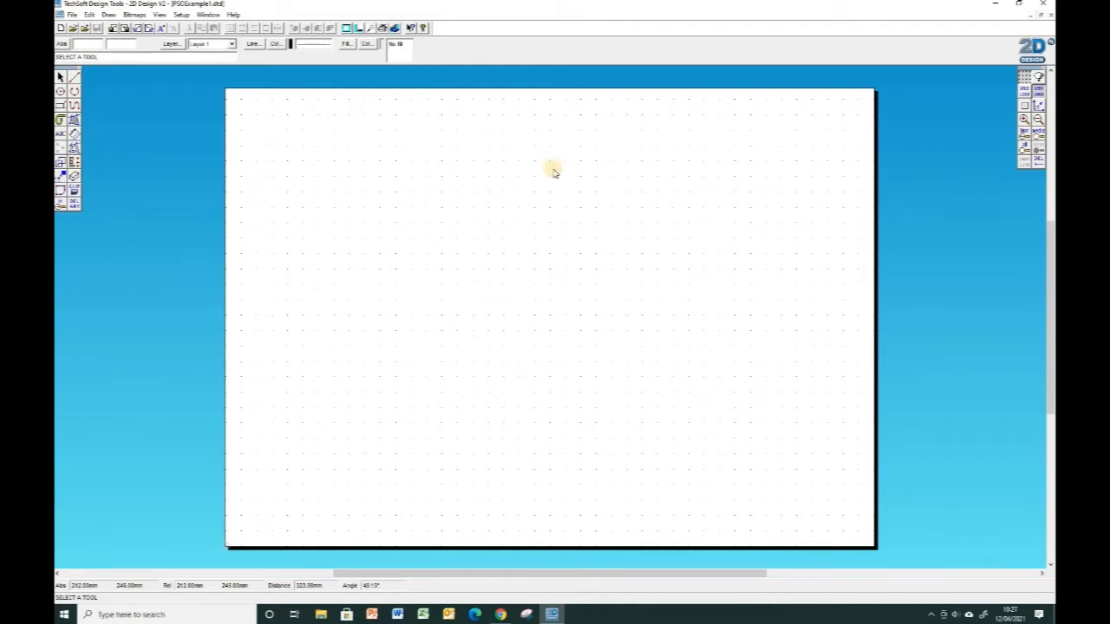
pyautogui.moveTo(479, 163)
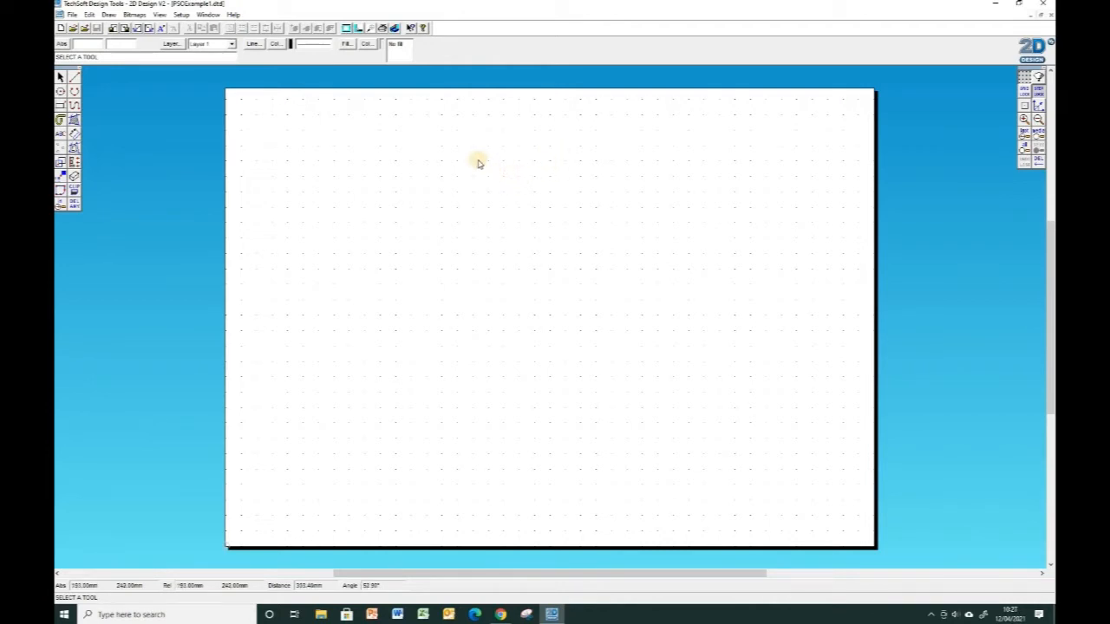
pyautogui.moveTo(262, 523)
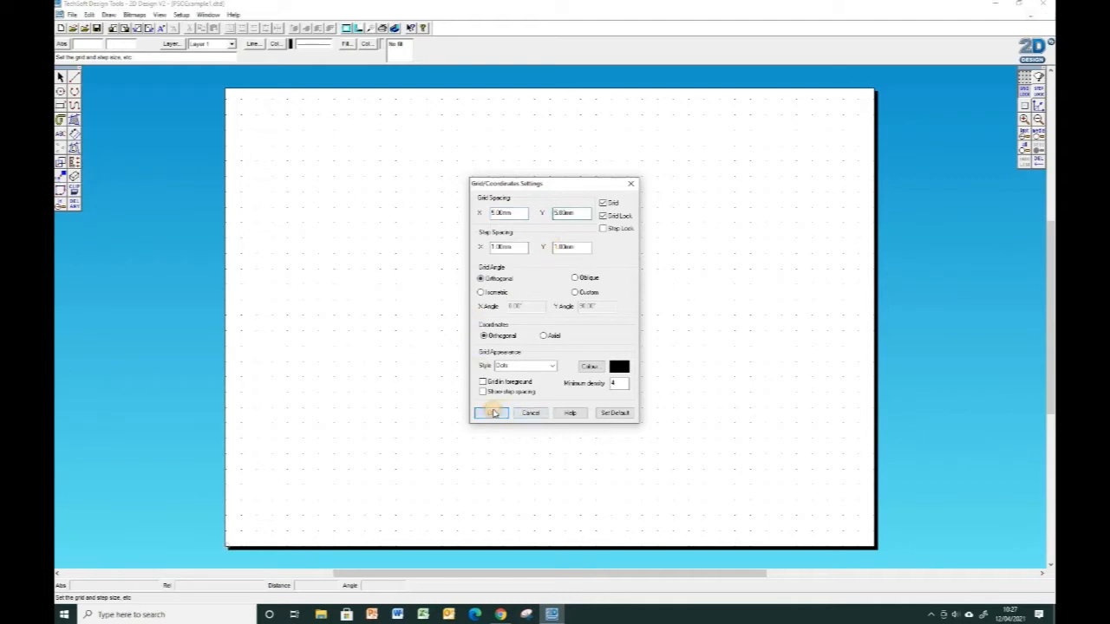
# - Apply smaller X and Y grid spacing for a denser dot grid
pyautogui.click(492, 412)
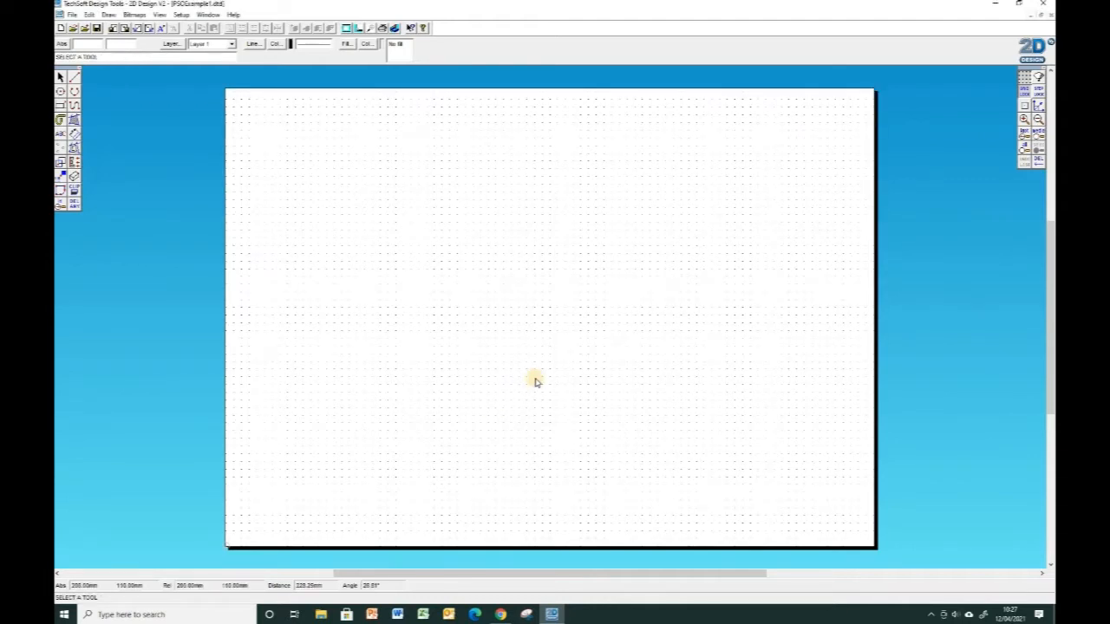
pyautogui.click(73, 78)
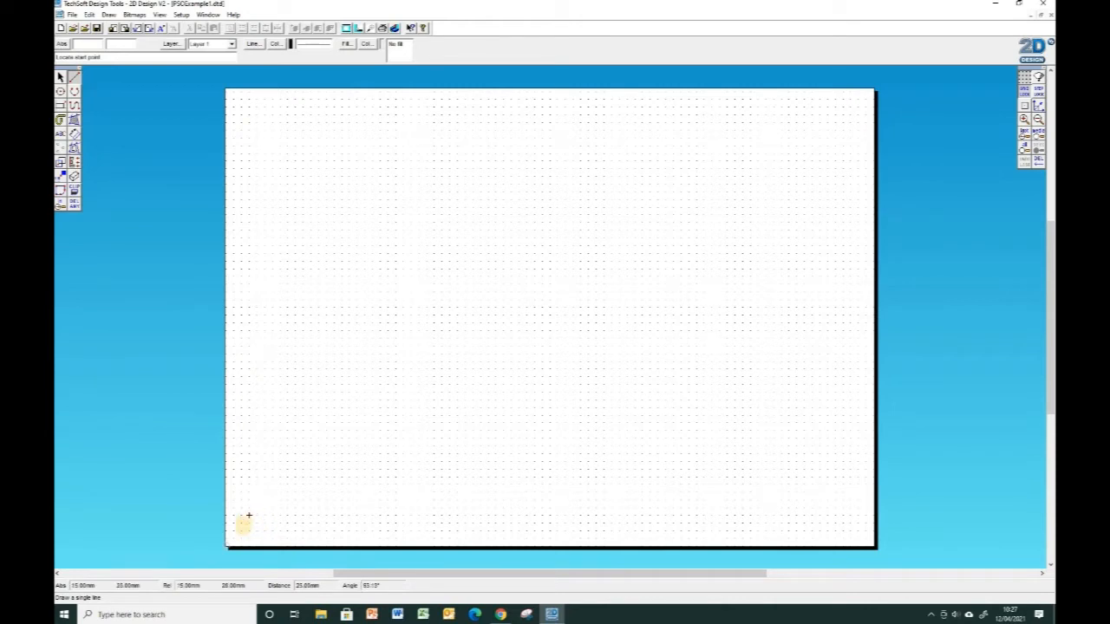
# - Draw a long vertical line upward from the sheet's lower left, then select it
pyautogui.moveTo(244, 526); pyautogui.dragTo(242, 383)
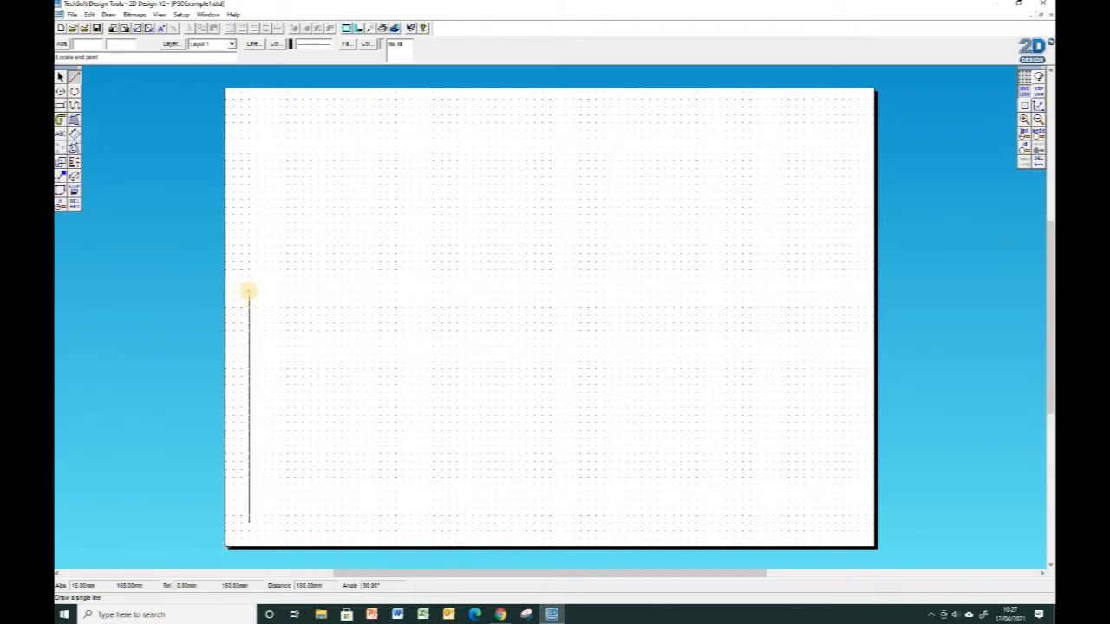
pyautogui.click(249, 297)
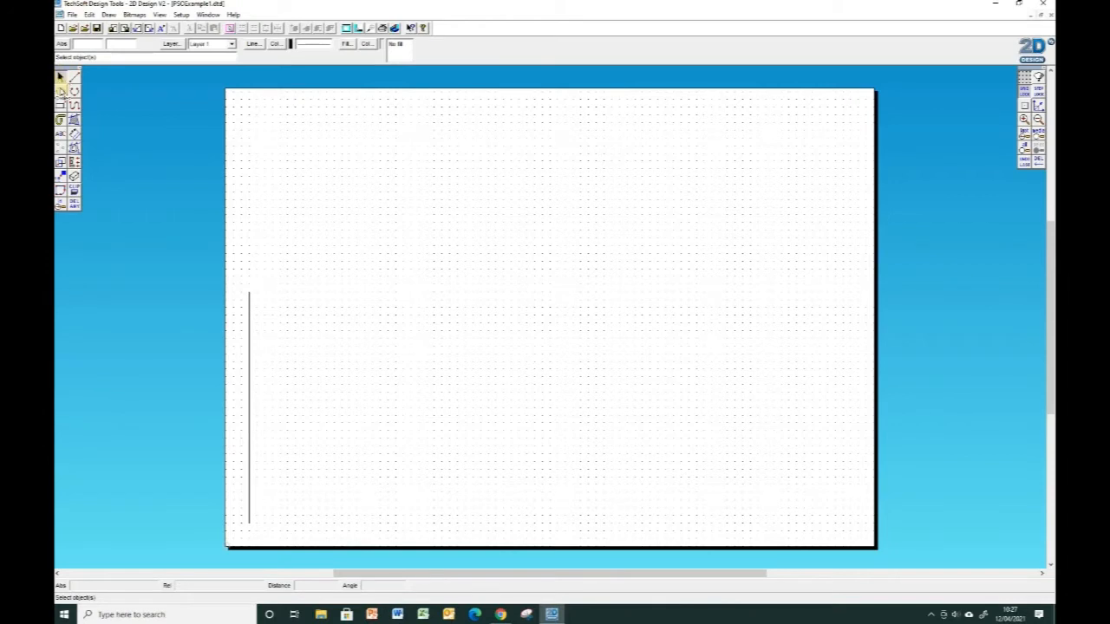
pyautogui.click(249, 395)
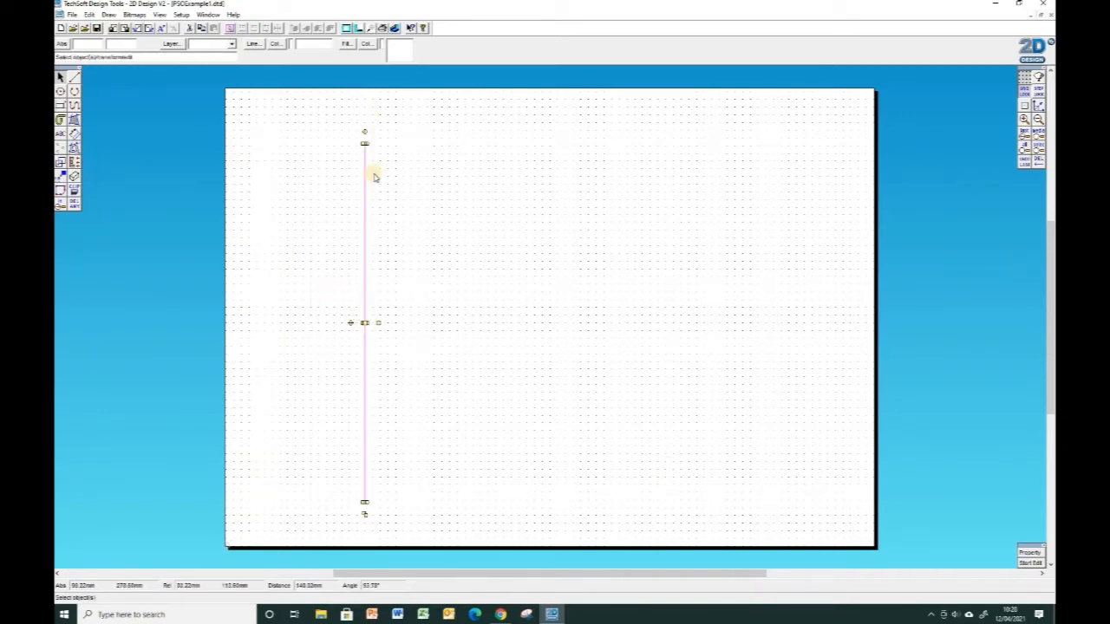
pyautogui.moveTo(446, 331)
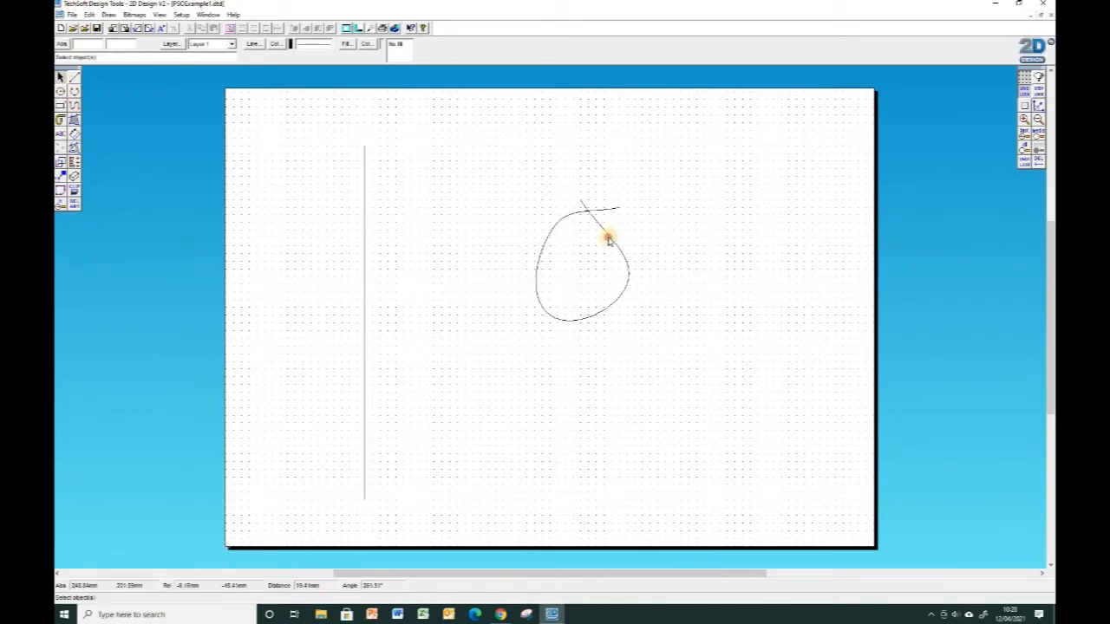
# - Select the freehand loop and move it further right
pyautogui.click(607, 240)
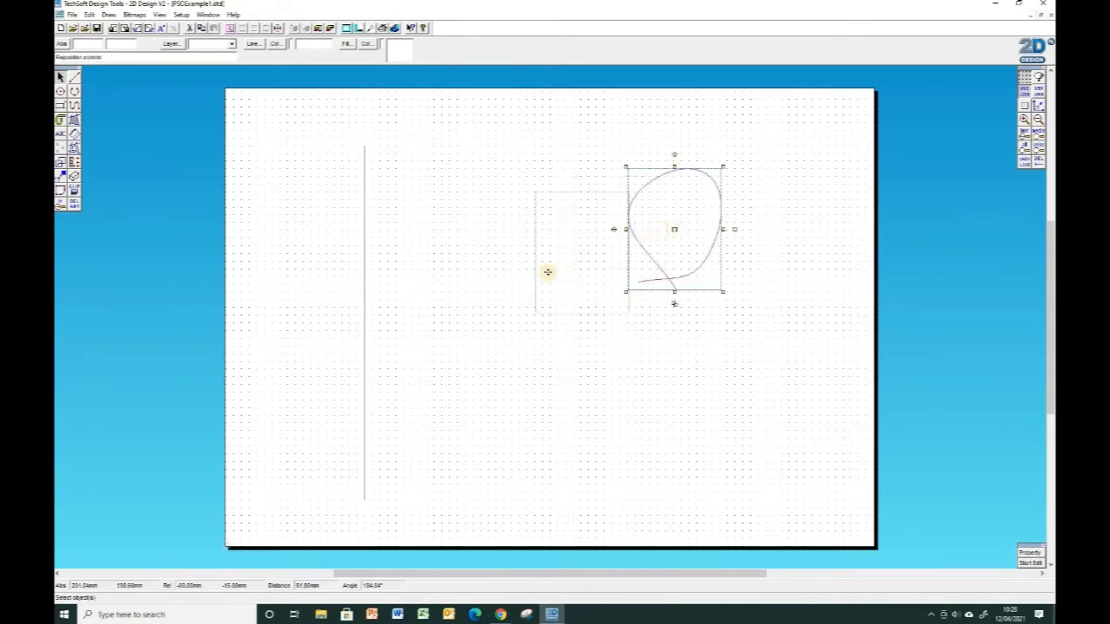
pyautogui.moveTo(674, 229); pyautogui.dragTo(534, 283)
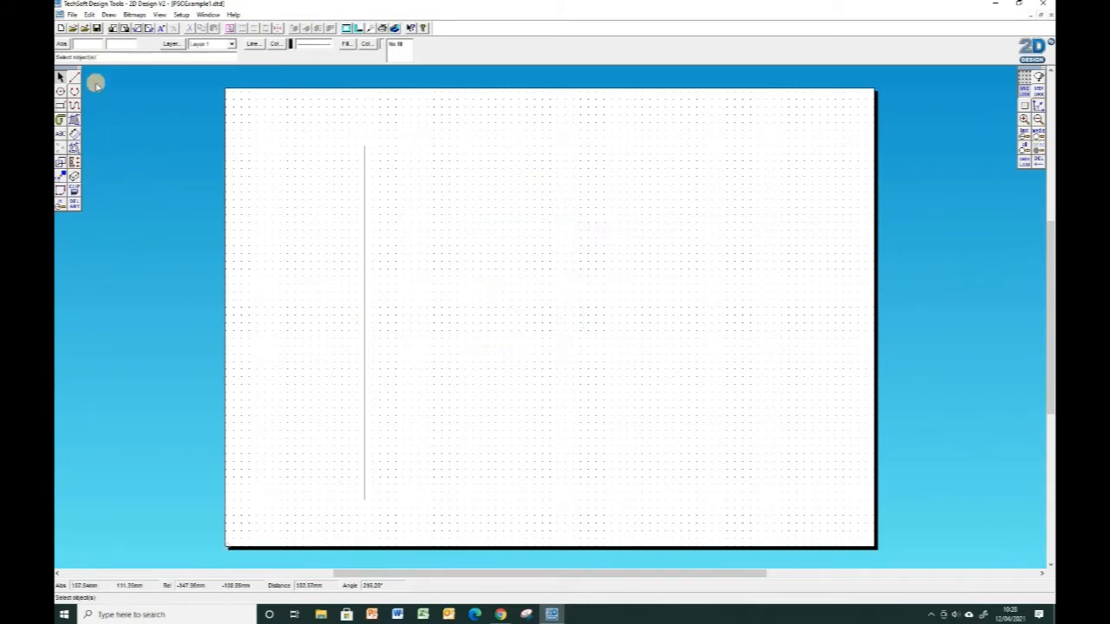
# - Start a second vertical line just right of the first one
pyautogui.click(365, 323)
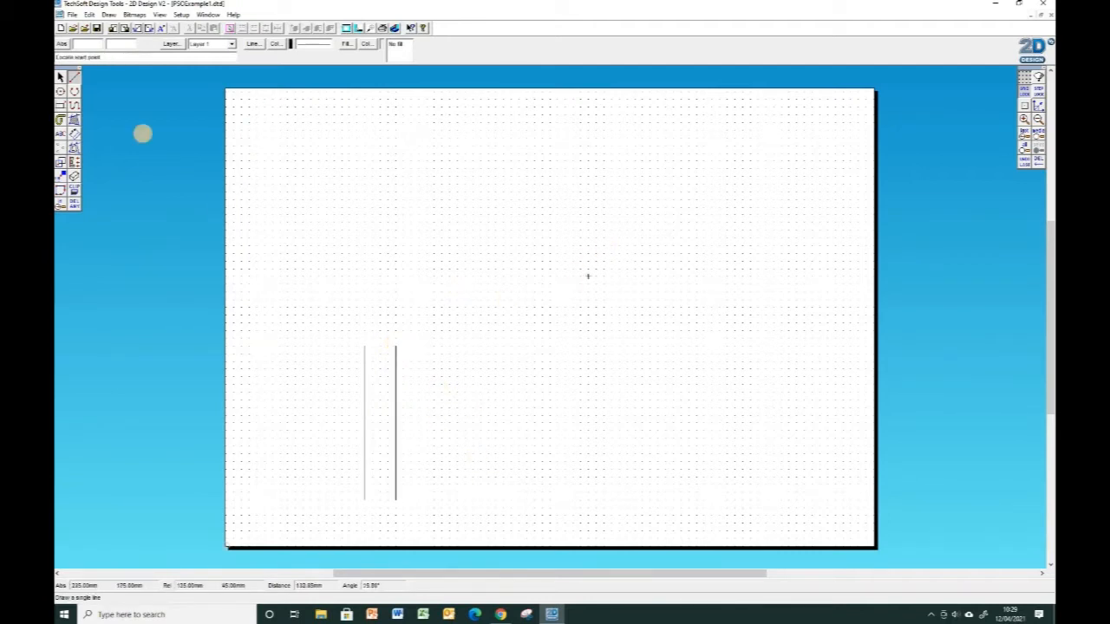
pyautogui.moveTo(487, 283)
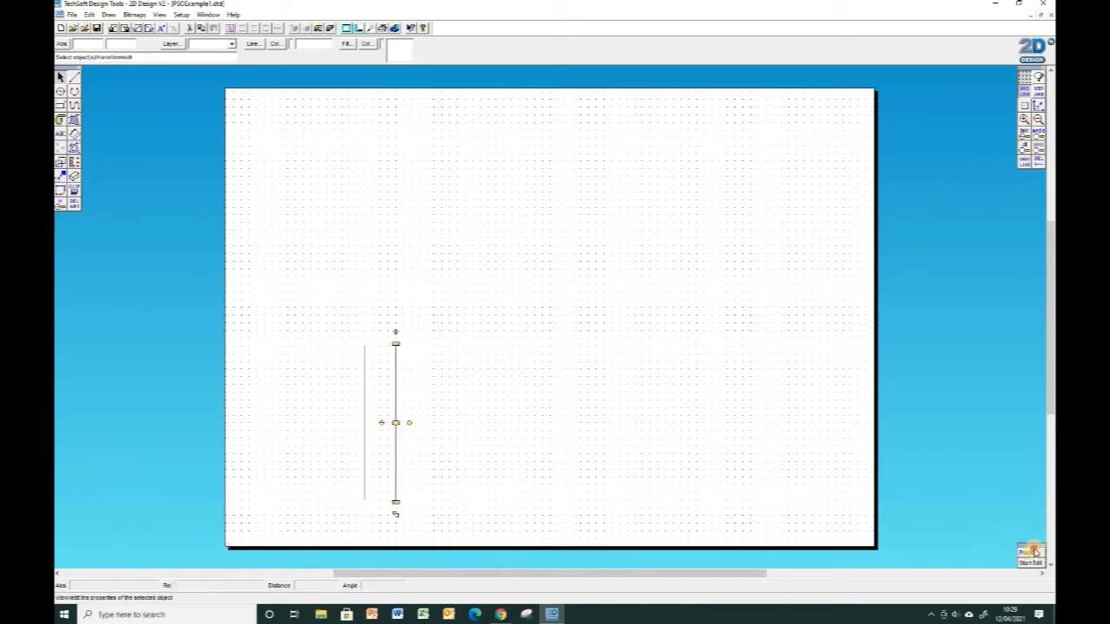
# - Set the second vertical line's properties to Length 100 mm and Angle 90°
pyautogui.click(1031, 553)
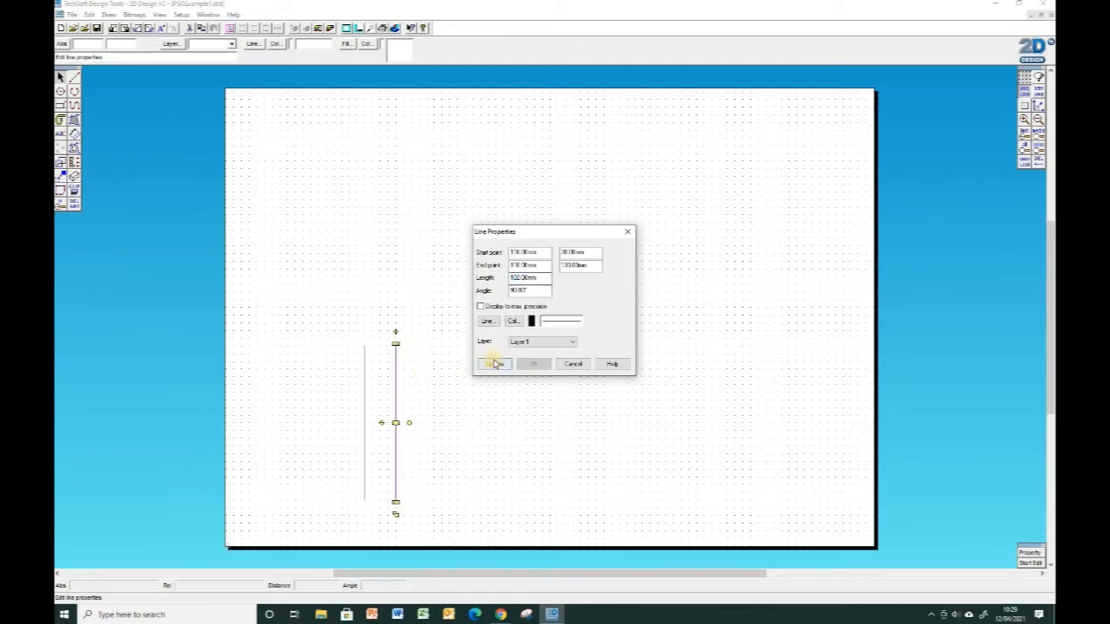
pyautogui.click(494, 363)
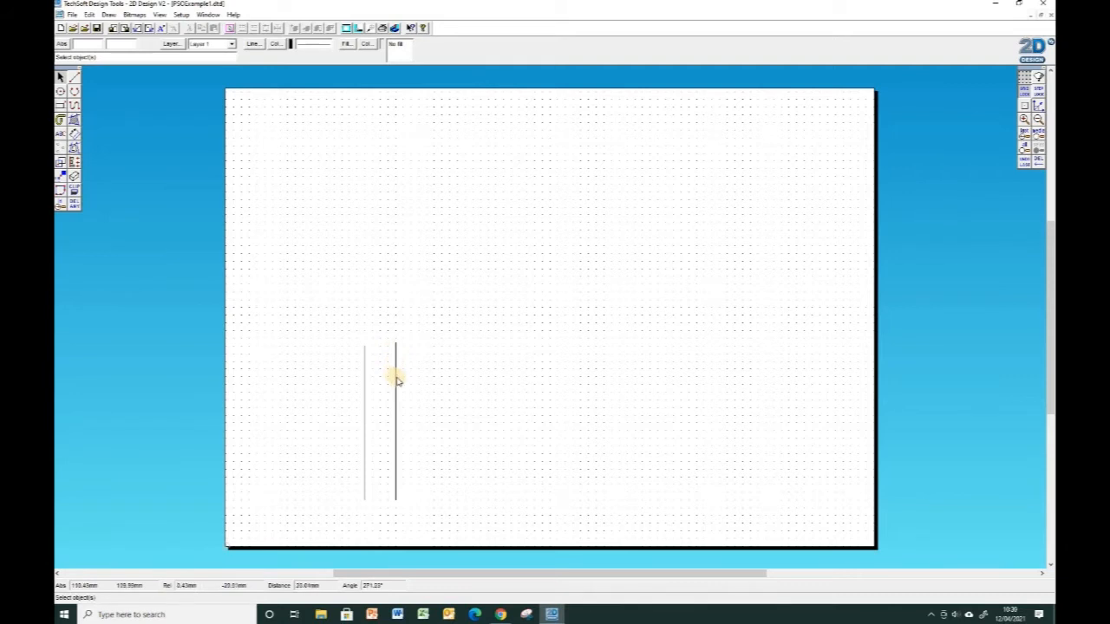
pyautogui.click(395, 377)
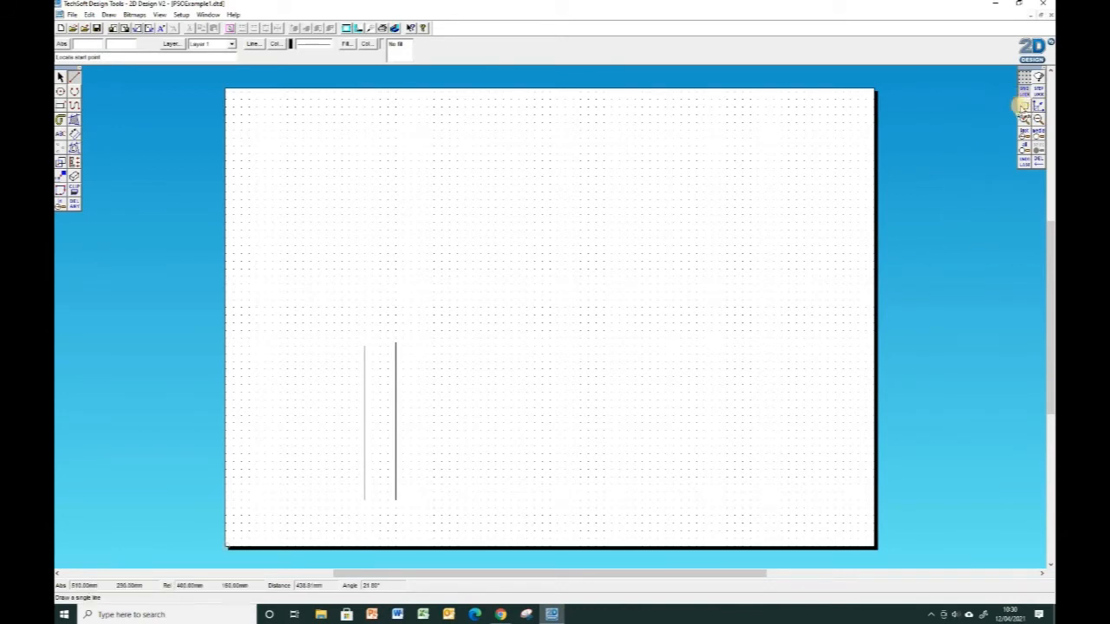
# - Draw a line from the vertical line's top, setting Length 100 mm and Angle 0°
pyautogui.click(1024, 104)
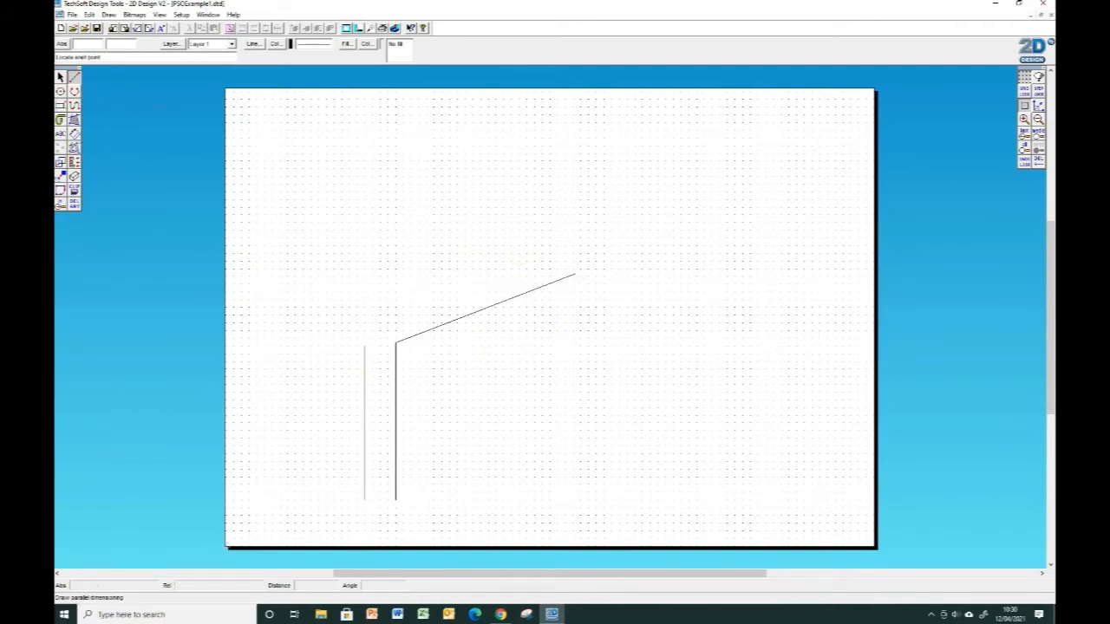
pyautogui.moveTo(529, 291)
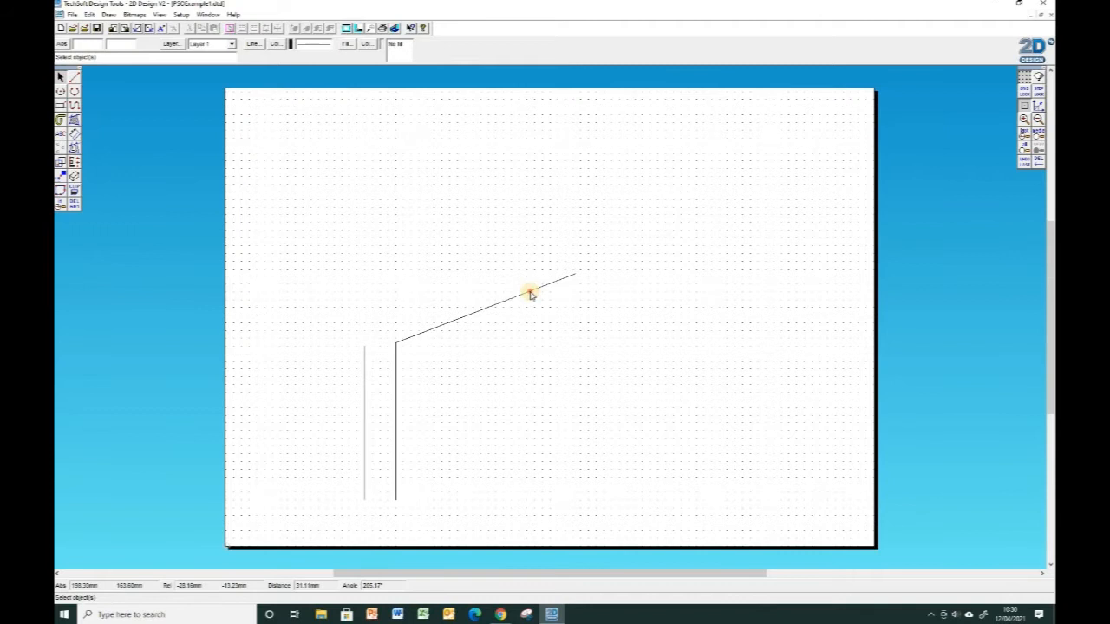
pyautogui.doubleClick(531, 290)
pyautogui.write('7')
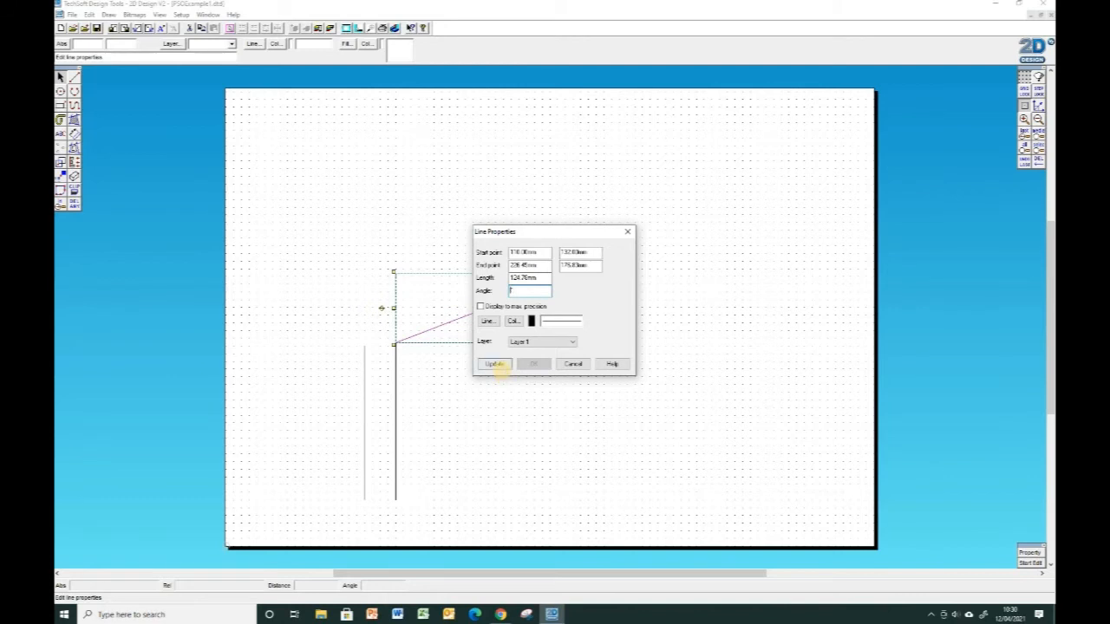
pyautogui.click(529, 278)
pyautogui.write('100')
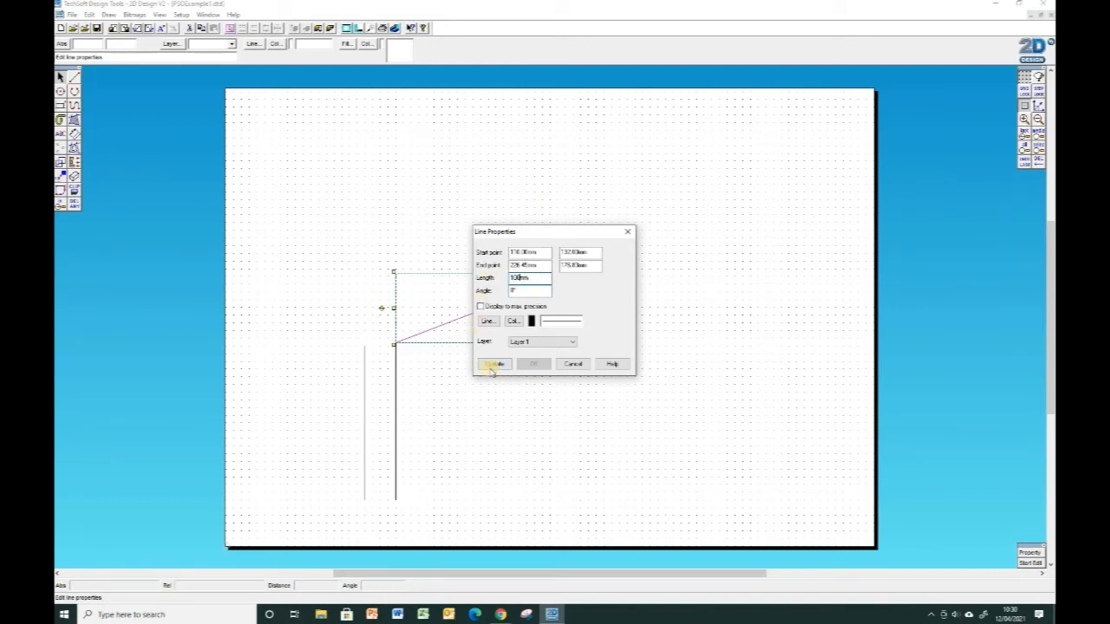
pyautogui.click(494, 363)
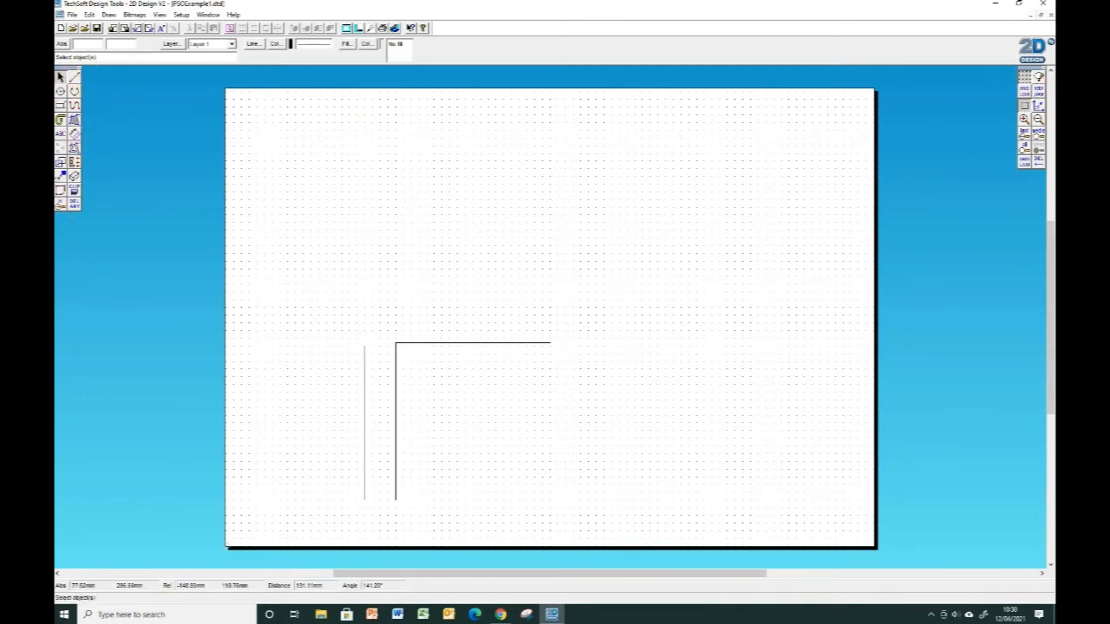
pyautogui.click(74, 77)
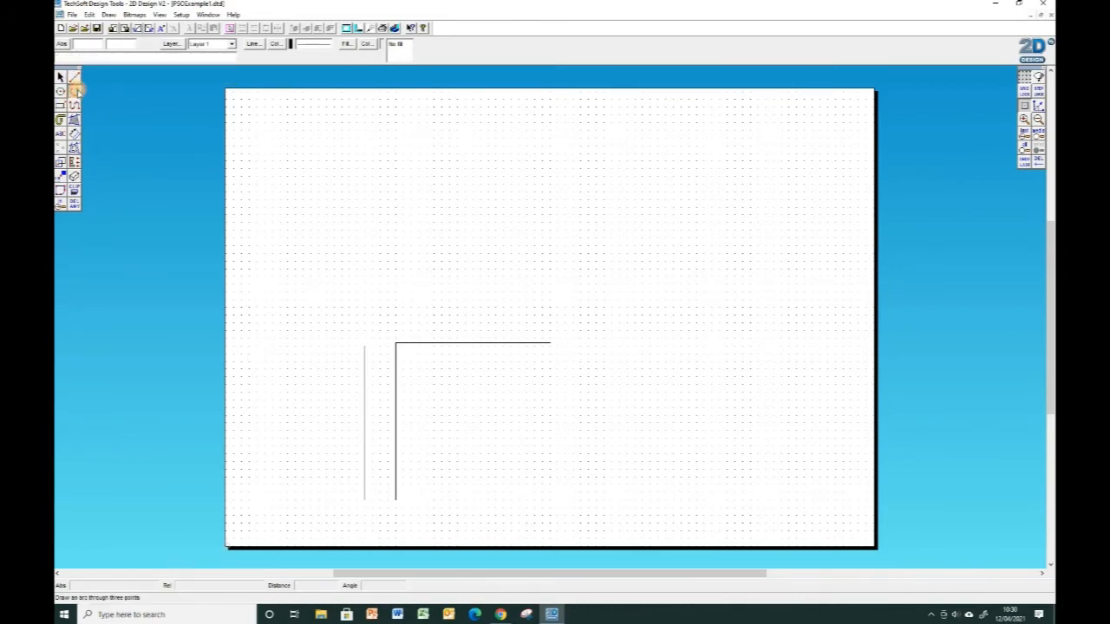
pyautogui.click(75, 89)
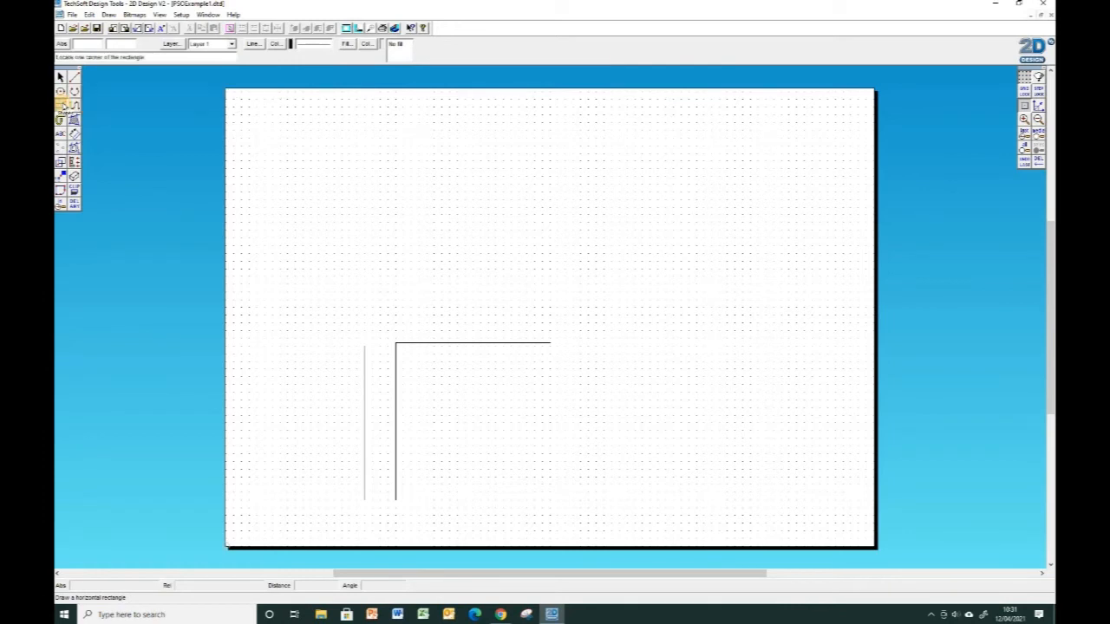
pyautogui.click(74, 119)
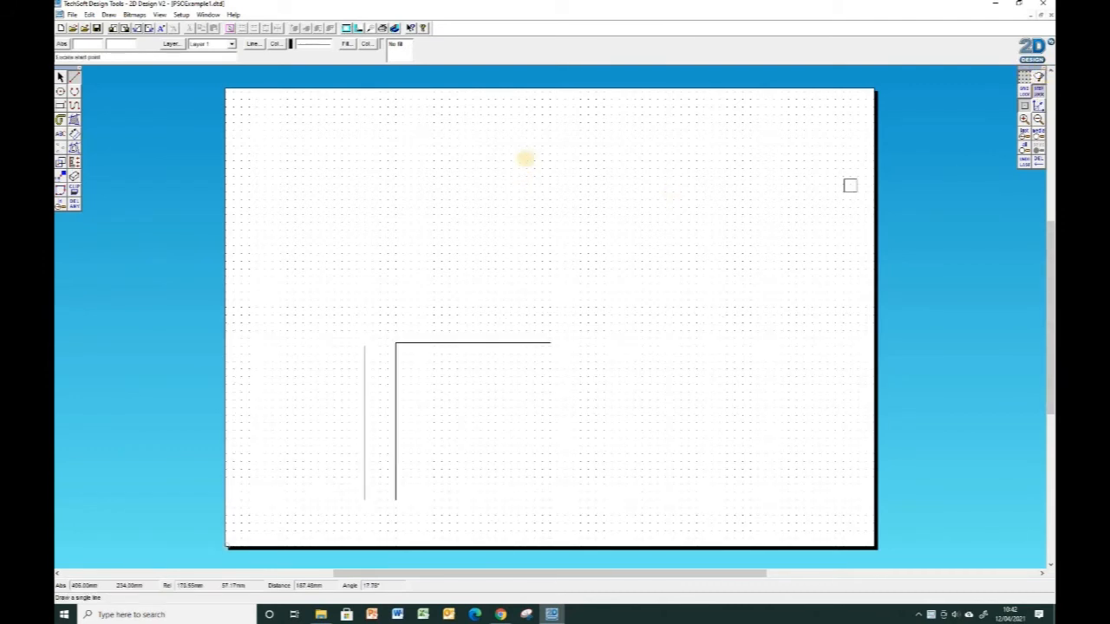
pyautogui.click(1025, 87)
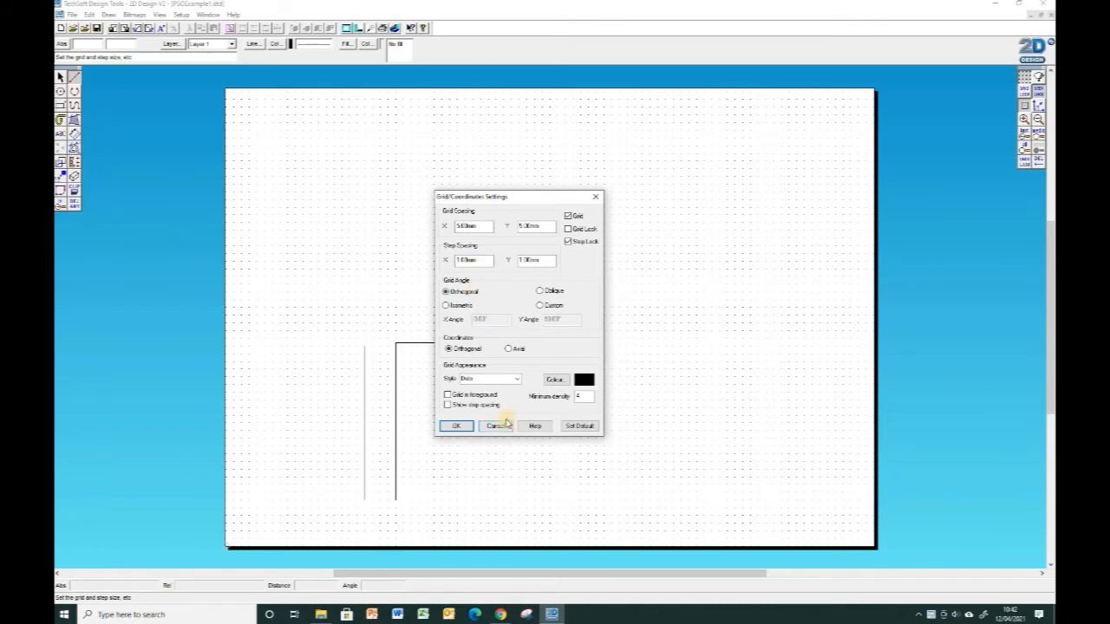
pyautogui.click(495, 426)
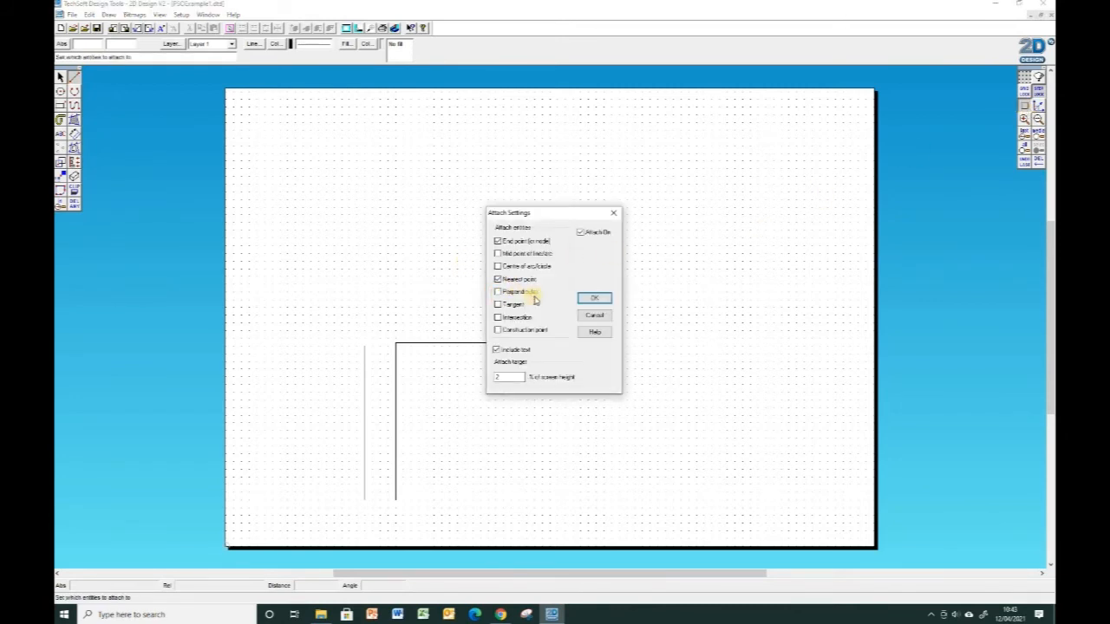
# - Enable Perpendicular snapping, then end the bottom side at the left vertical line
pyautogui.click(498, 292)
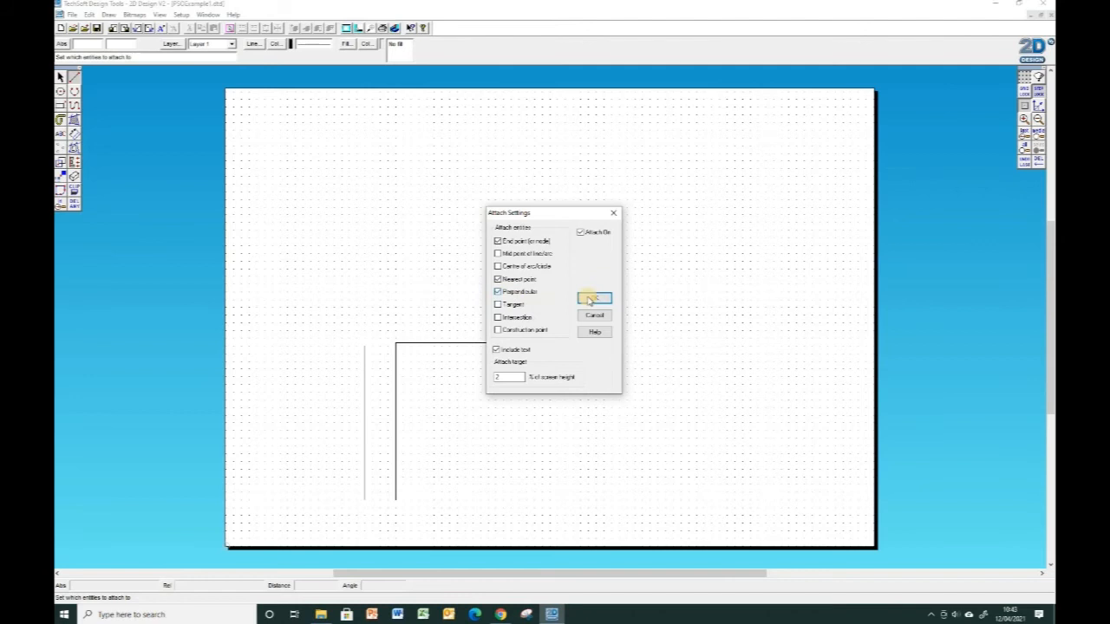
pyautogui.click(595, 298)
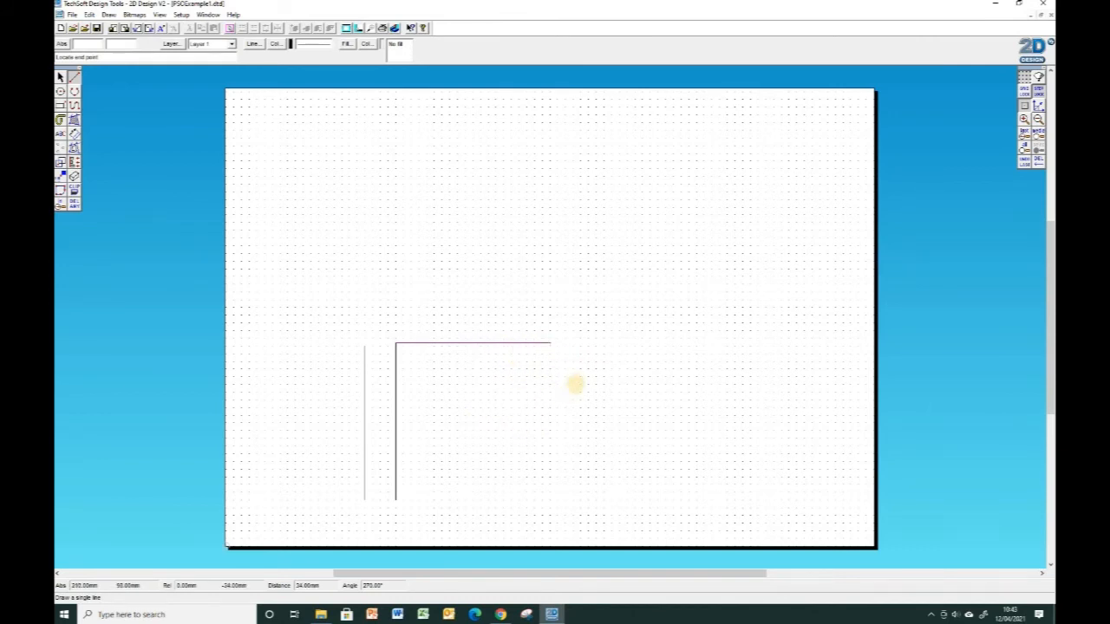
pyautogui.moveTo(557, 373)
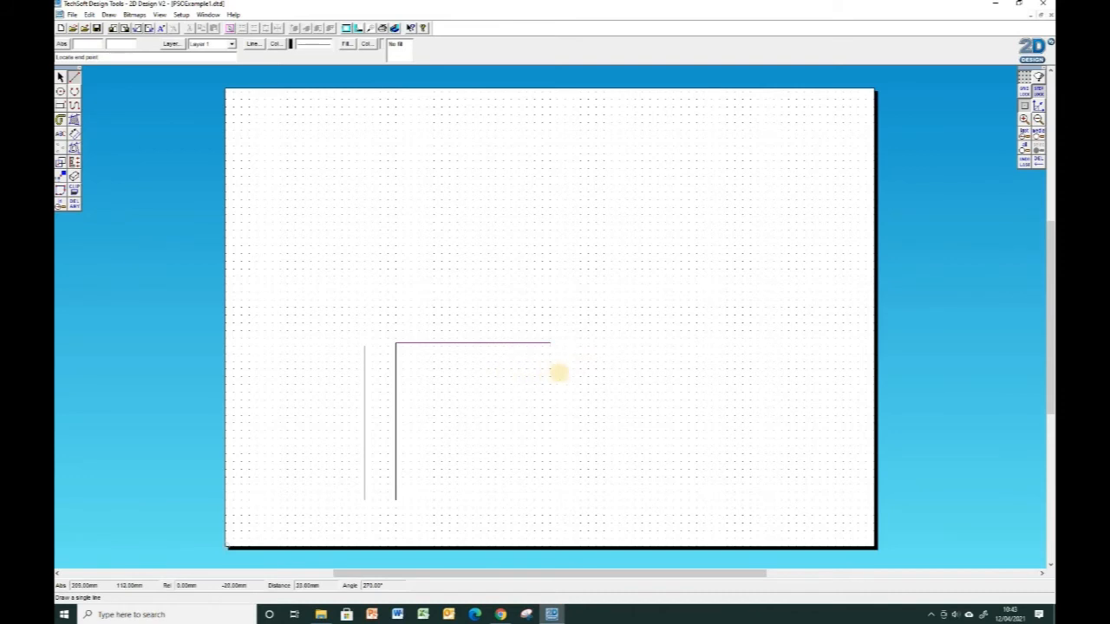
pyautogui.moveTo(694, 496)
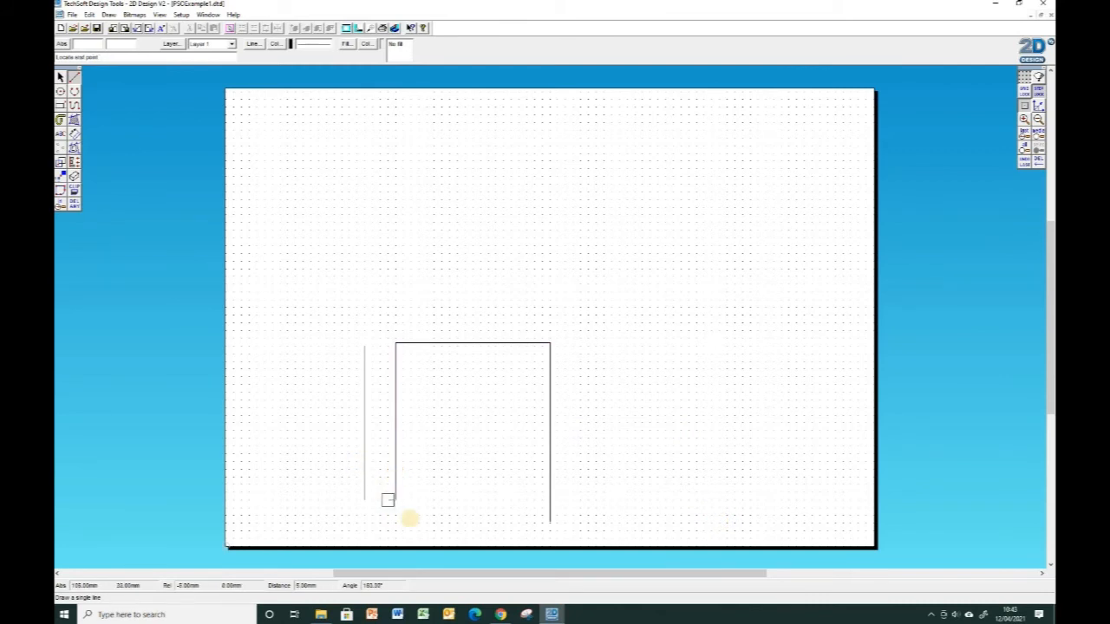
pyautogui.click(579, 500)
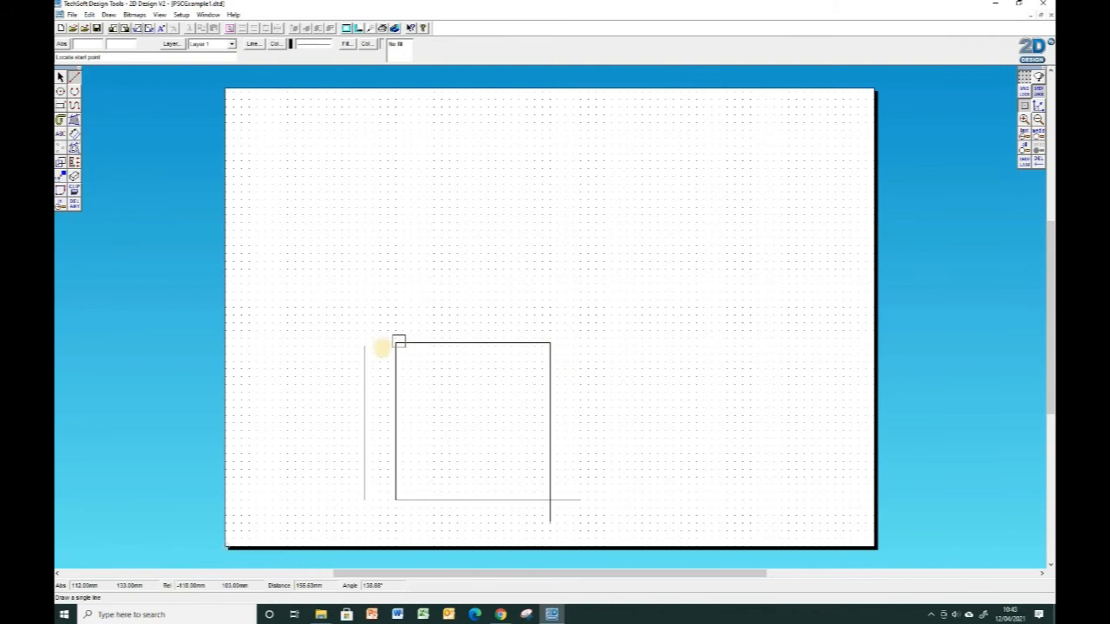
pyautogui.moveTo(698, 392)
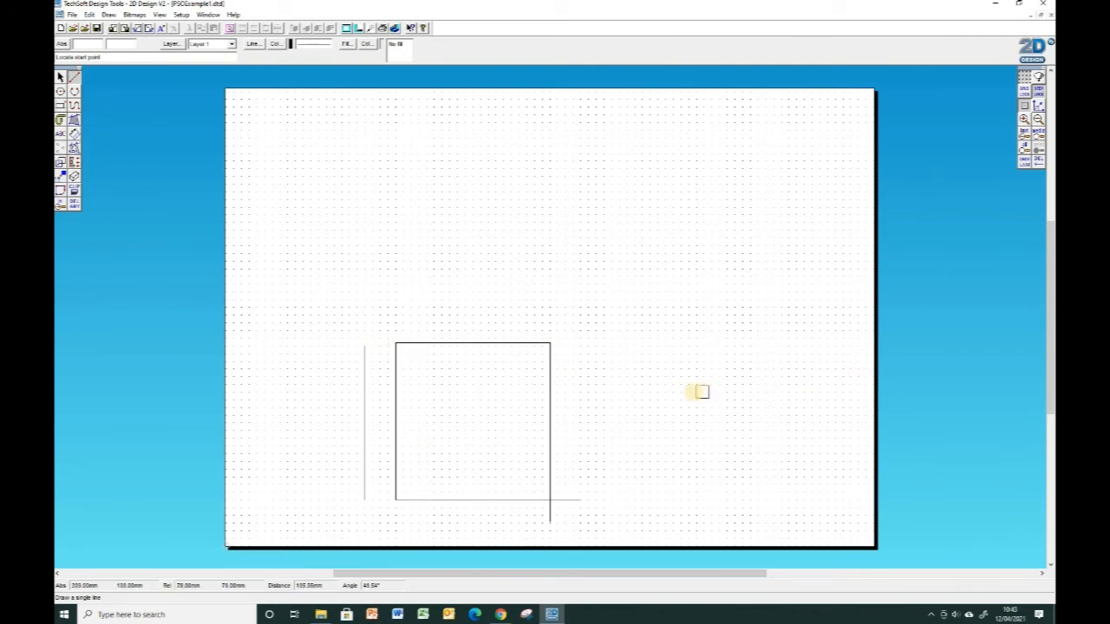
pyautogui.moveTo(564, 348)
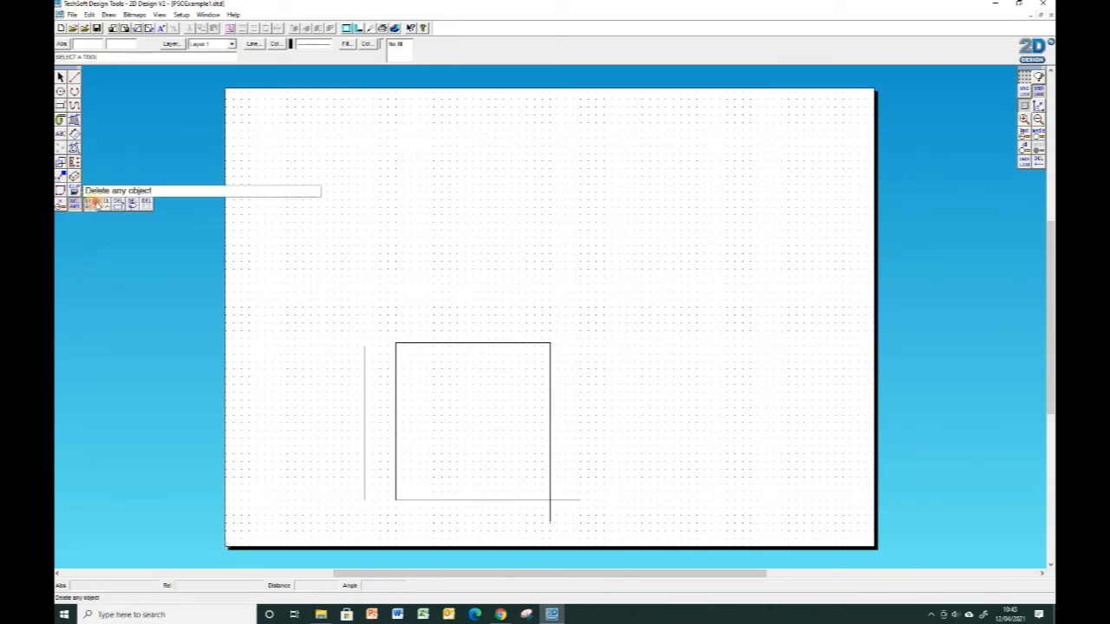
pyautogui.moveTo(102, 202)
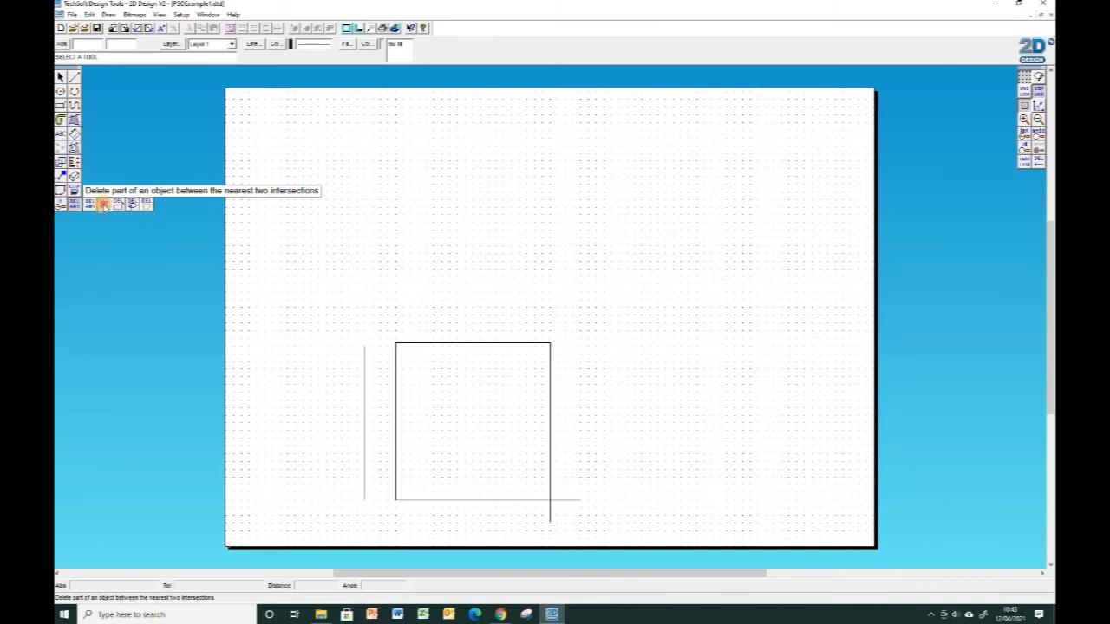
pyautogui.click(103, 203)
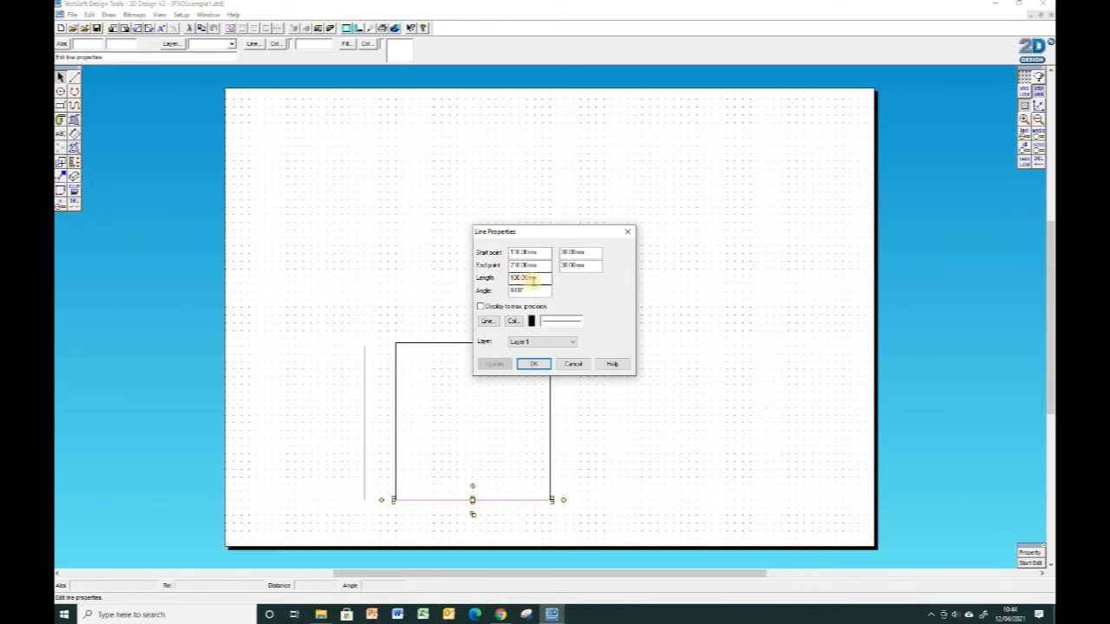
pyautogui.click(534, 364)
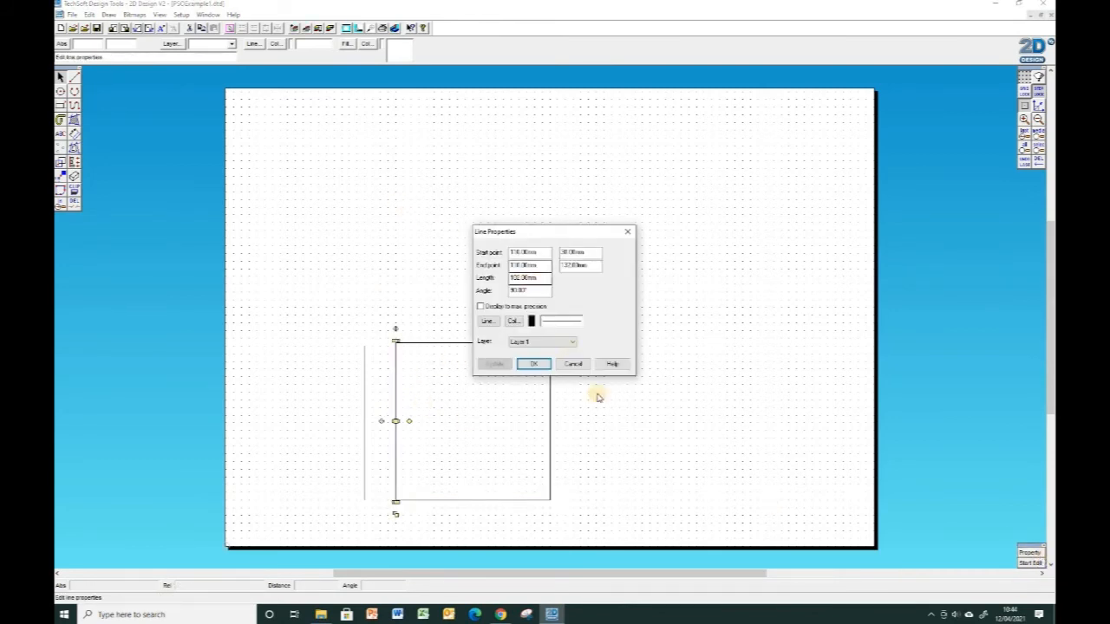
pyautogui.click(533, 363)
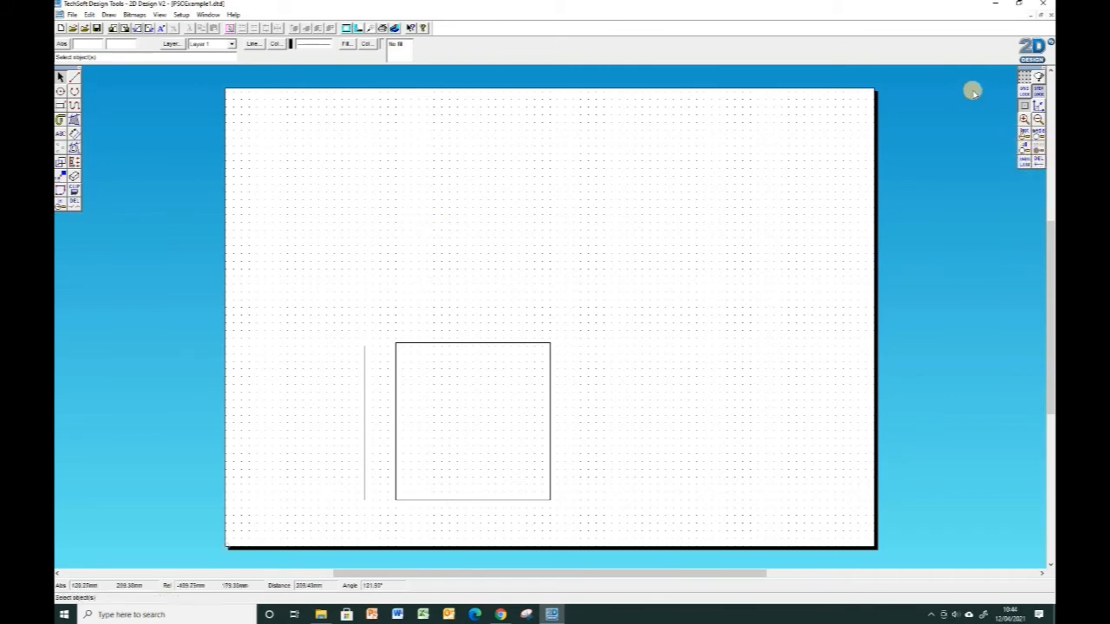
pyautogui.moveTo(152, 223)
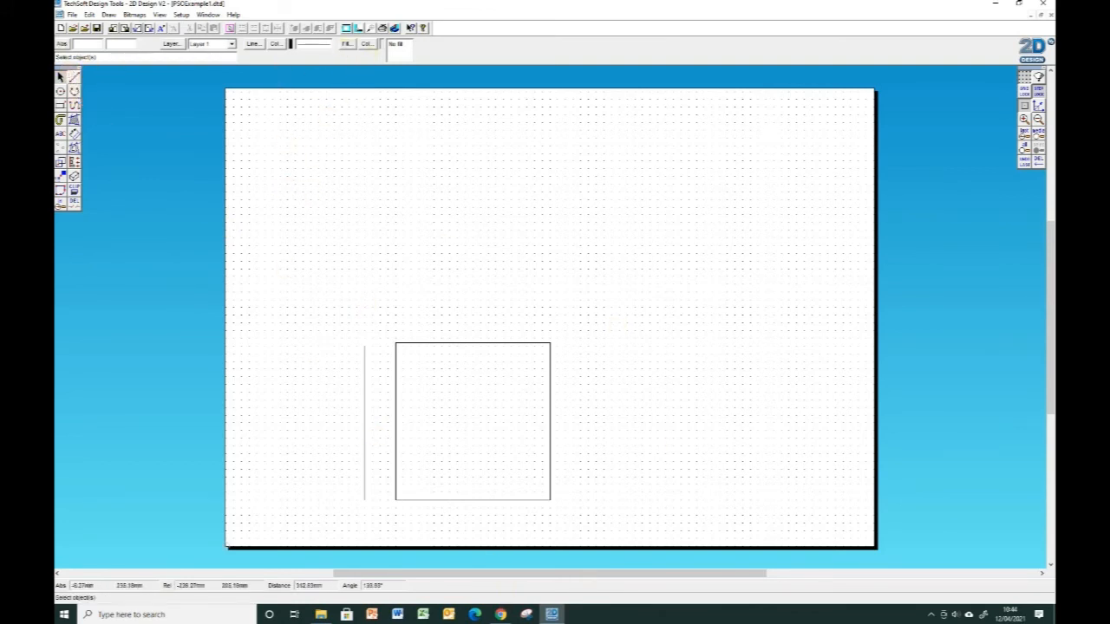
pyautogui.moveTo(332, 319)
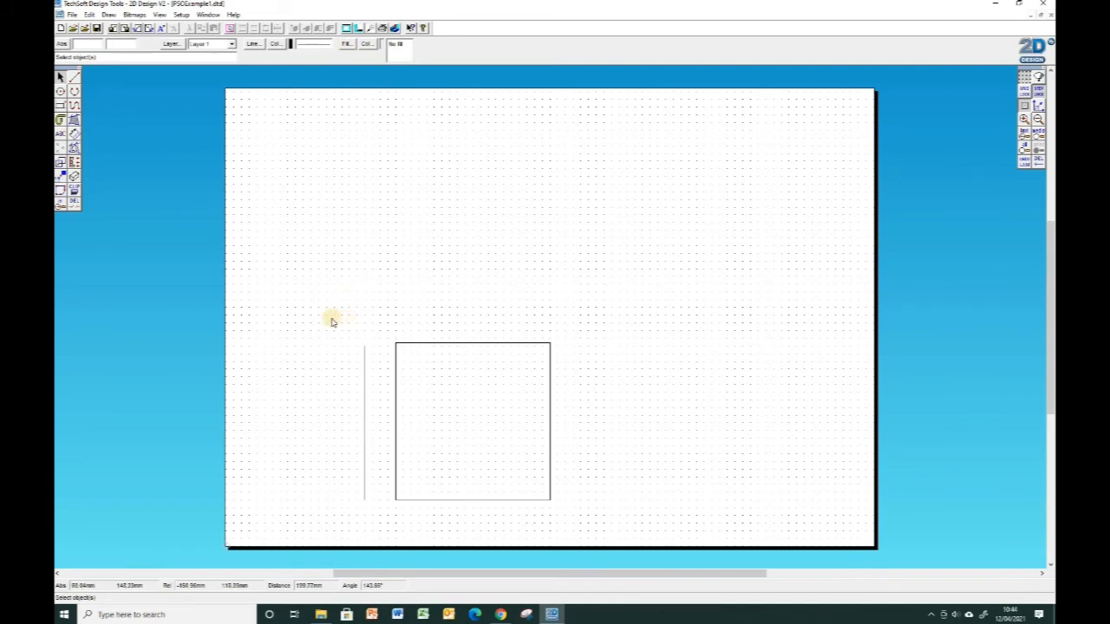
pyautogui.moveTo(491, 336)
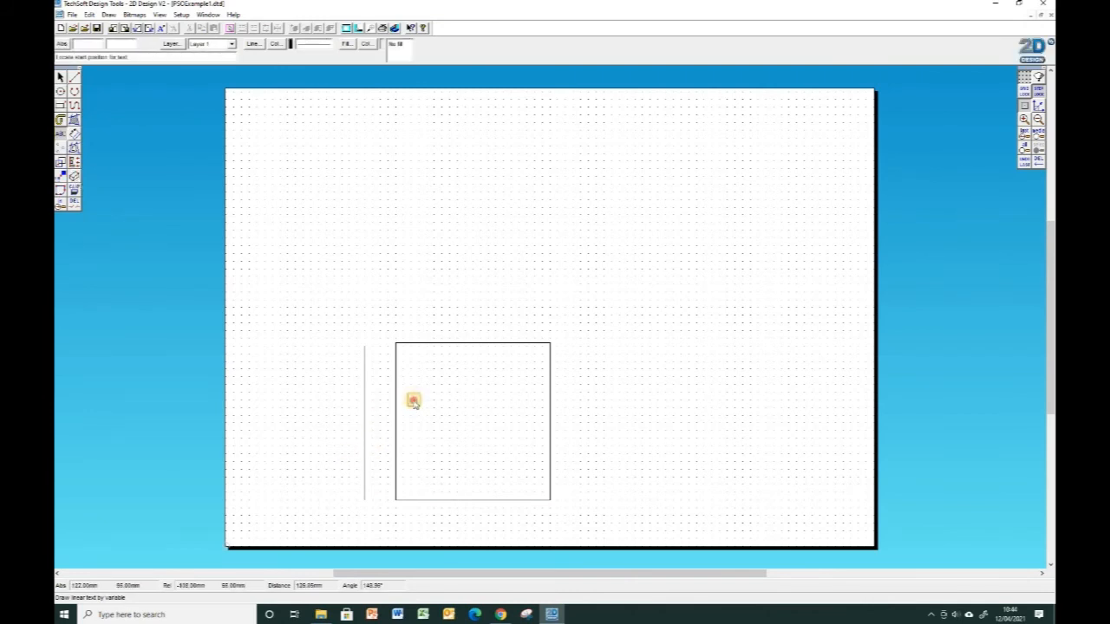
# - Place text inside the upper part of the square and enter 'ABC'
pyautogui.click(413, 400)
pyautogui.write('ABC')
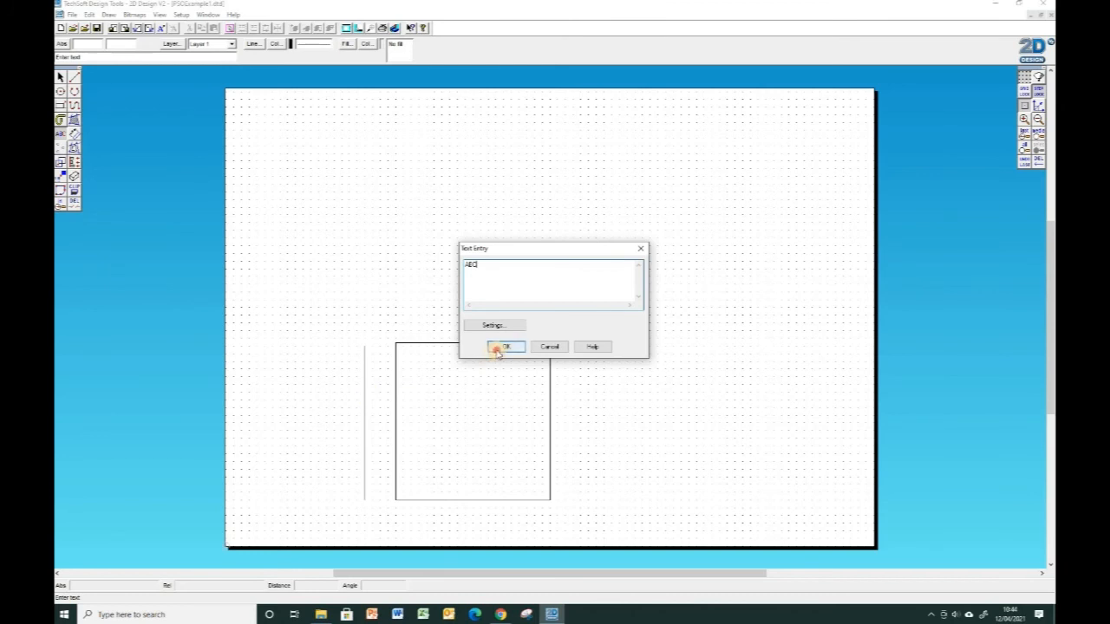
pyautogui.click(506, 346)
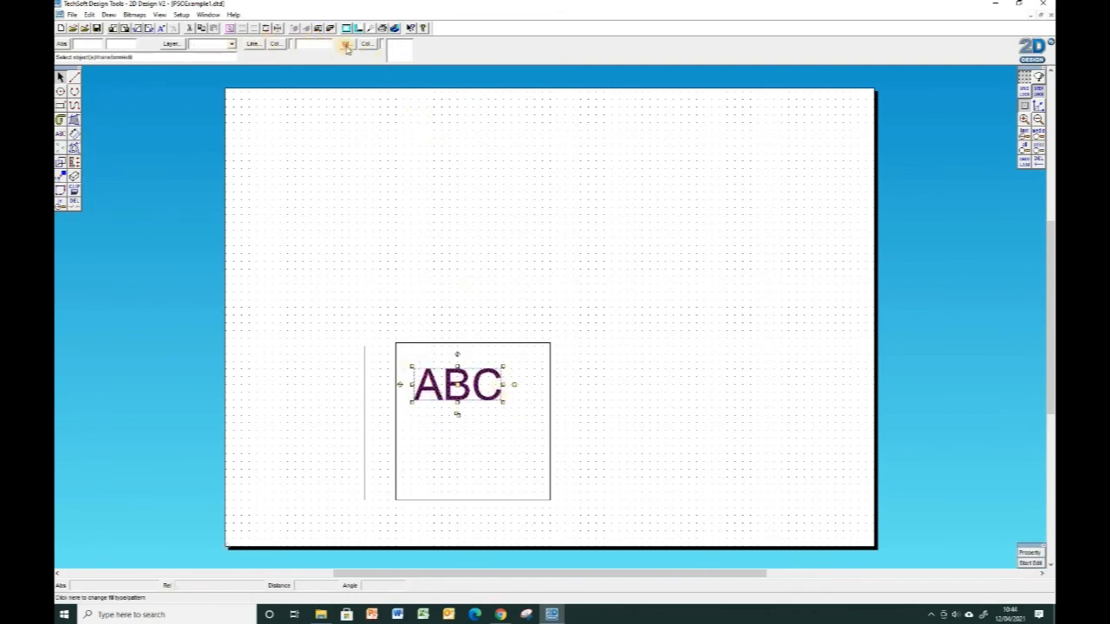
# - Give the ABC text no fill and a red outline colour
pyautogui.click(346, 44)
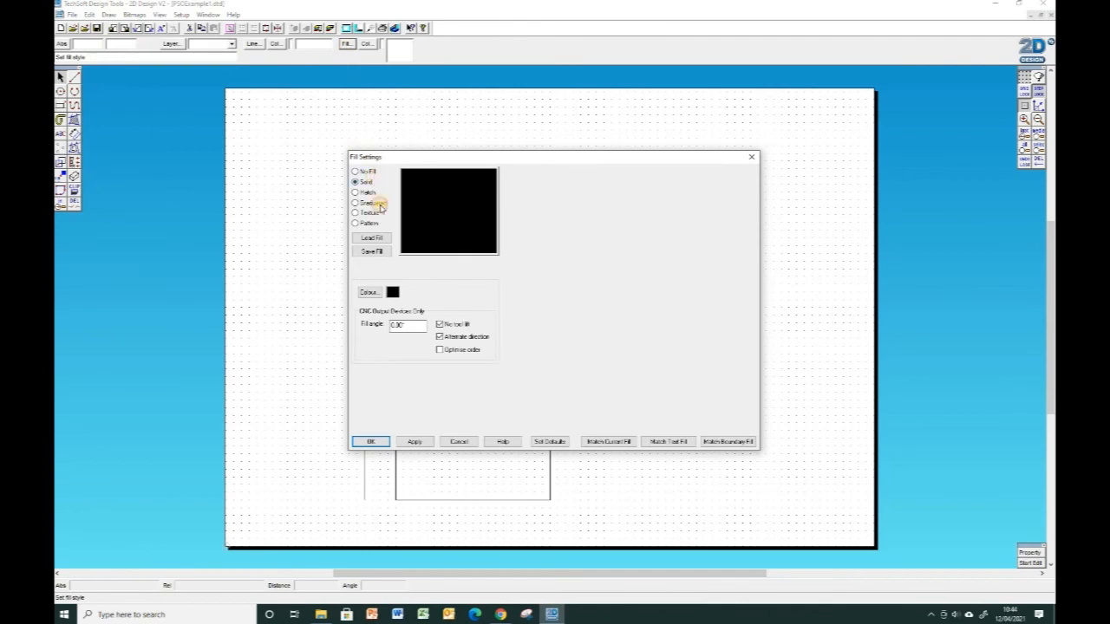
pyautogui.click(370, 441)
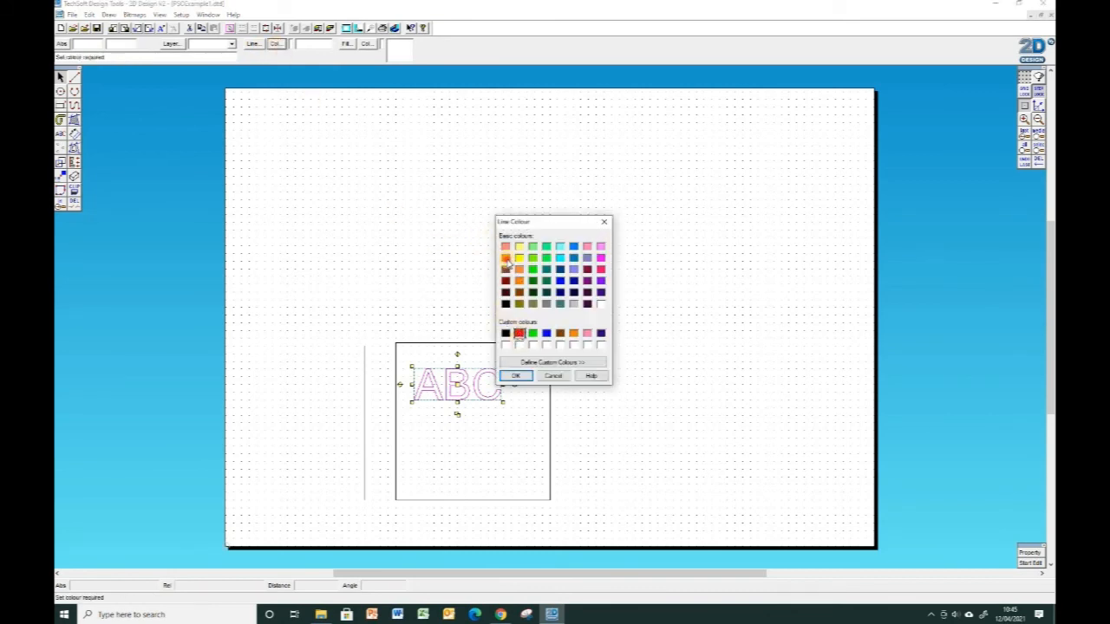
pyautogui.click(515, 375)
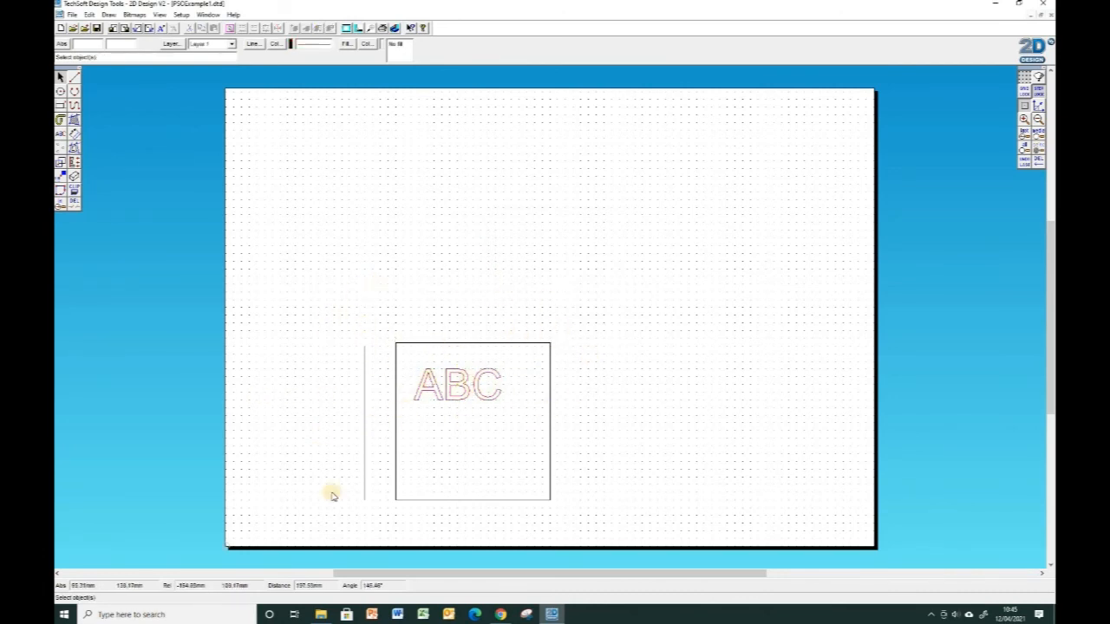
pyautogui.moveTo(513, 294)
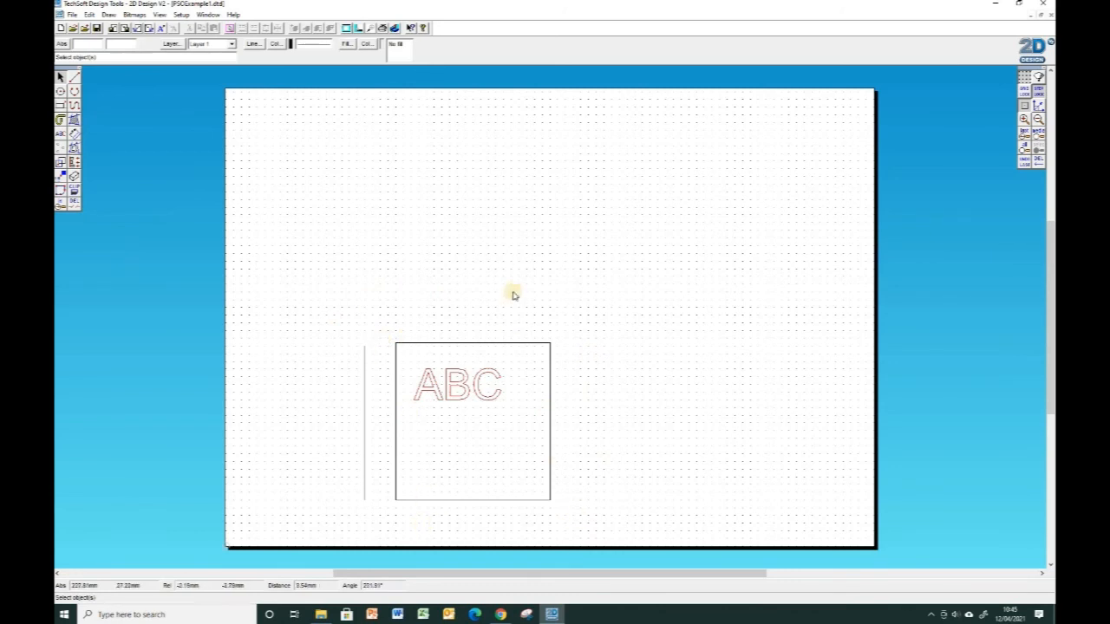
pyautogui.moveTo(119, 196)
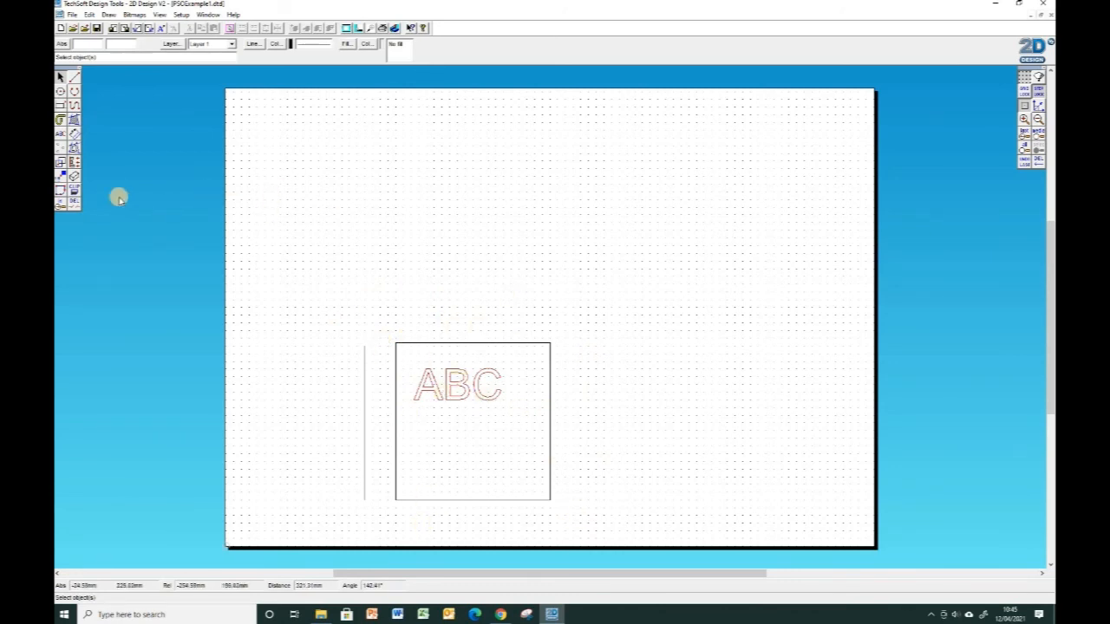
pyautogui.moveTo(390, 75)
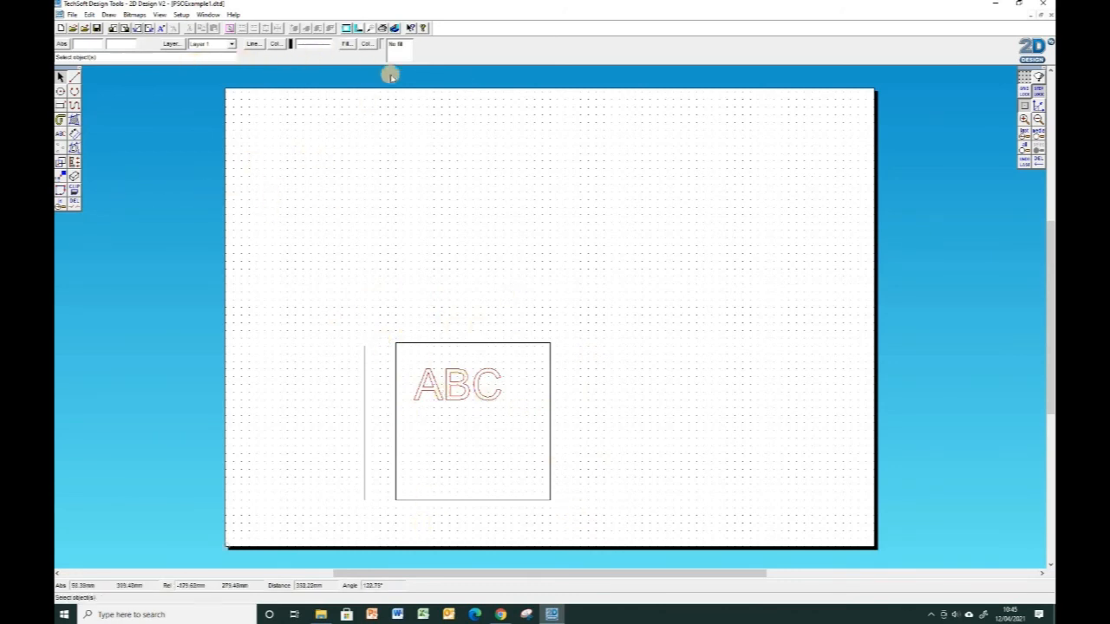
pyautogui.moveTo(1030, 267)
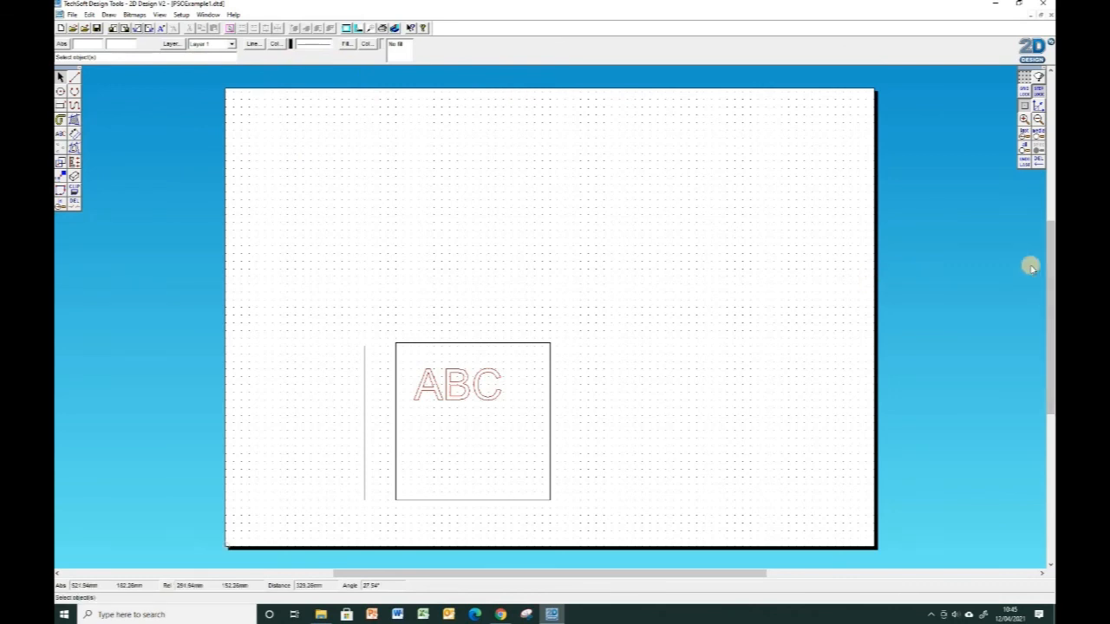
pyautogui.moveTo(515, 382)
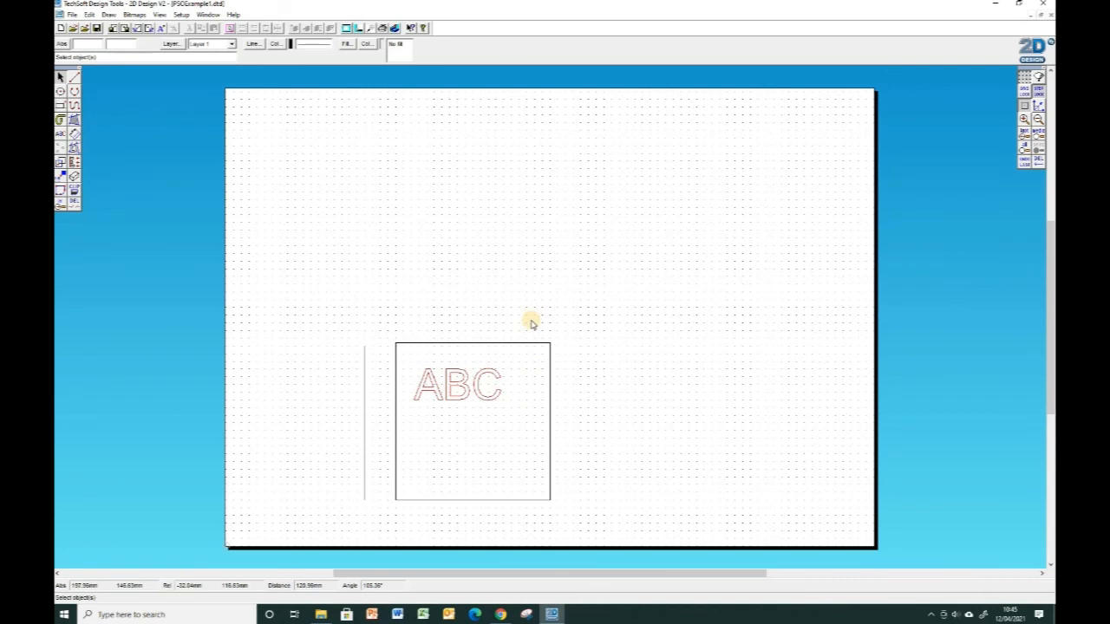
pyautogui.moveTo(483, 124)
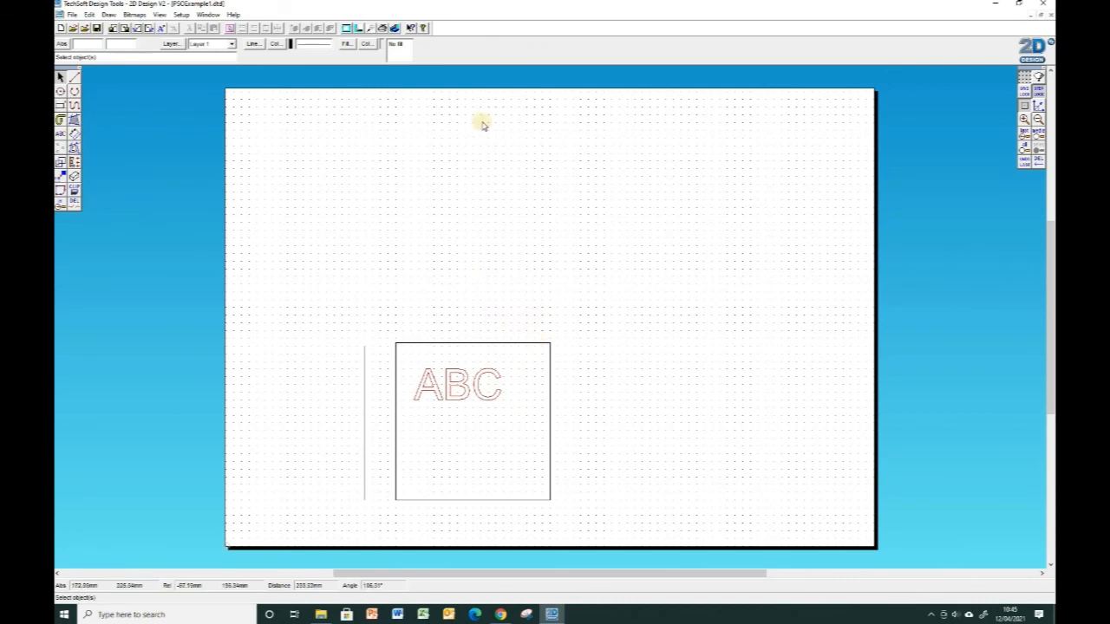
pyautogui.moveTo(309, 524)
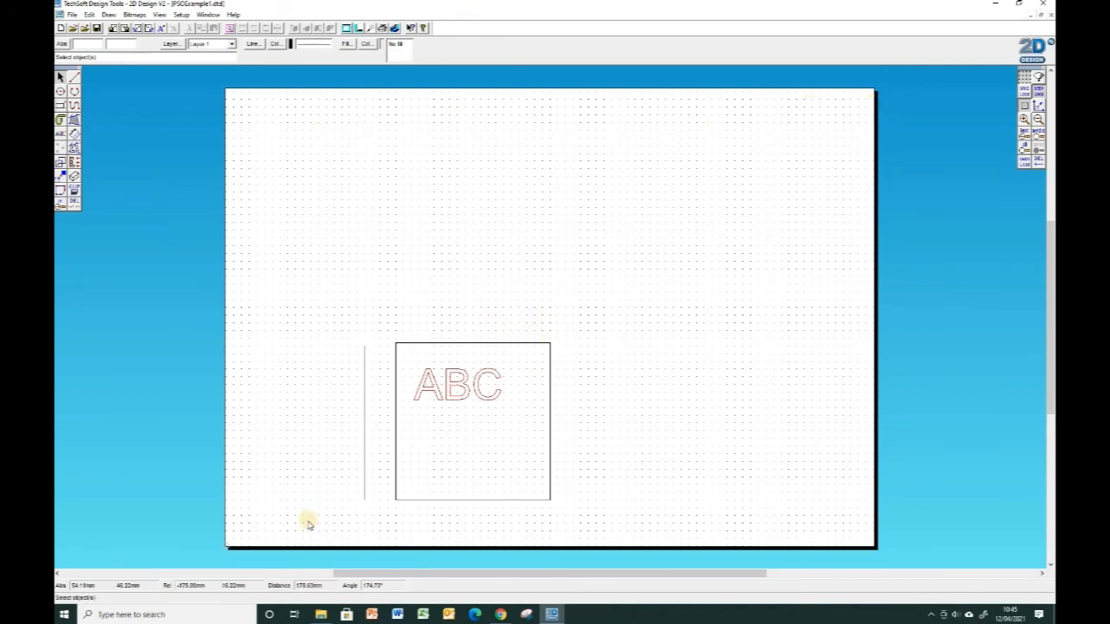
pyautogui.moveTo(711, 225)
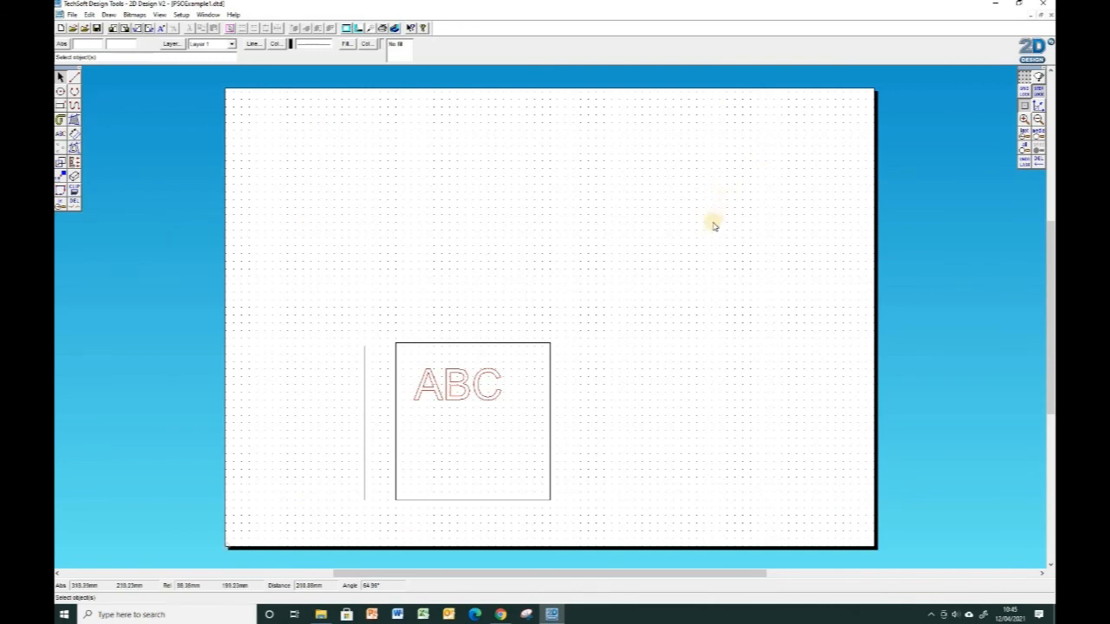
pyautogui.moveTo(712, 228)
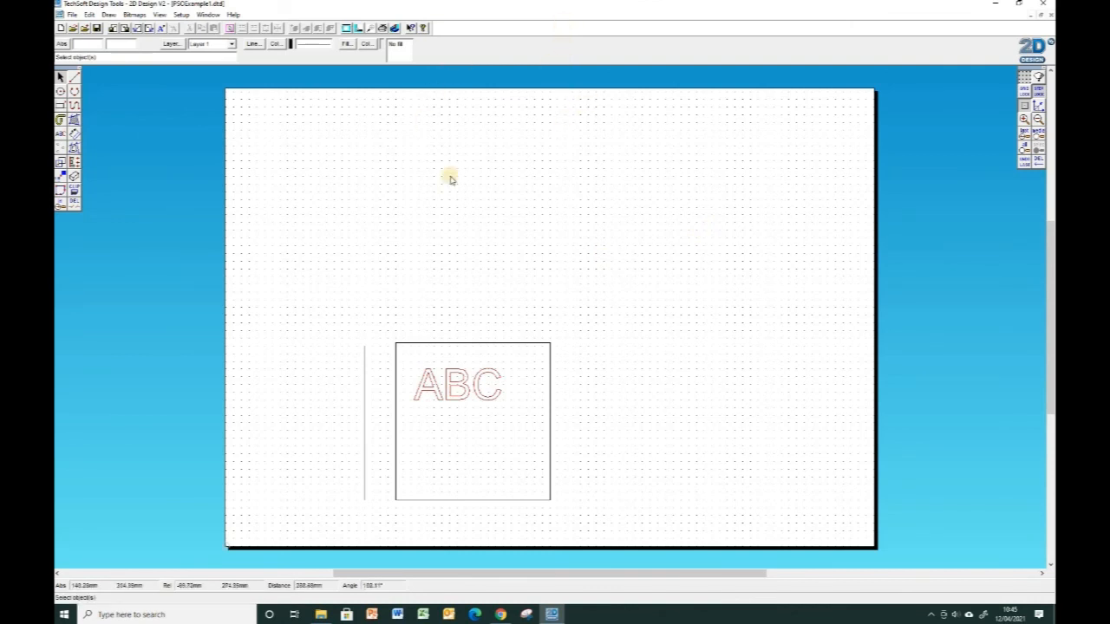
pyautogui.moveTo(839, 117)
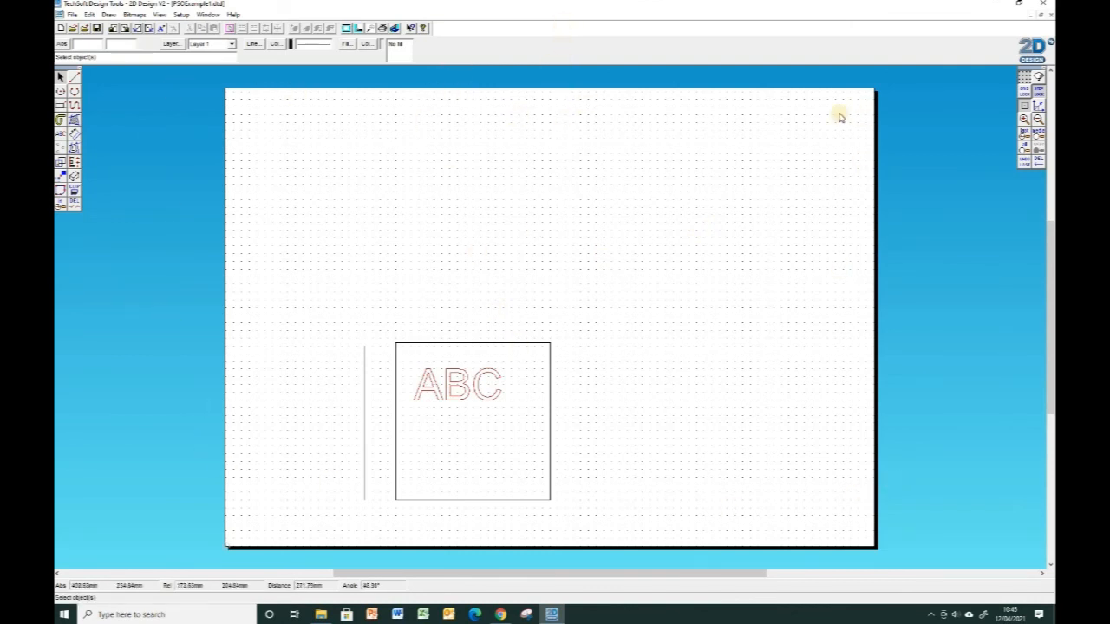
pyautogui.moveTo(420, 114)
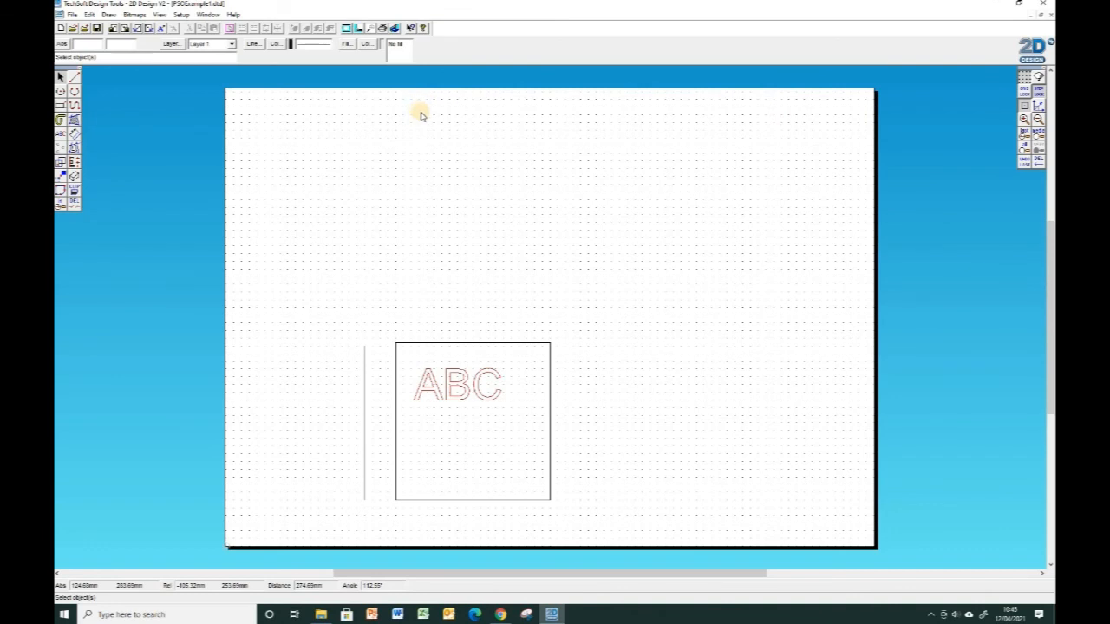
pyautogui.moveTo(429, 120)
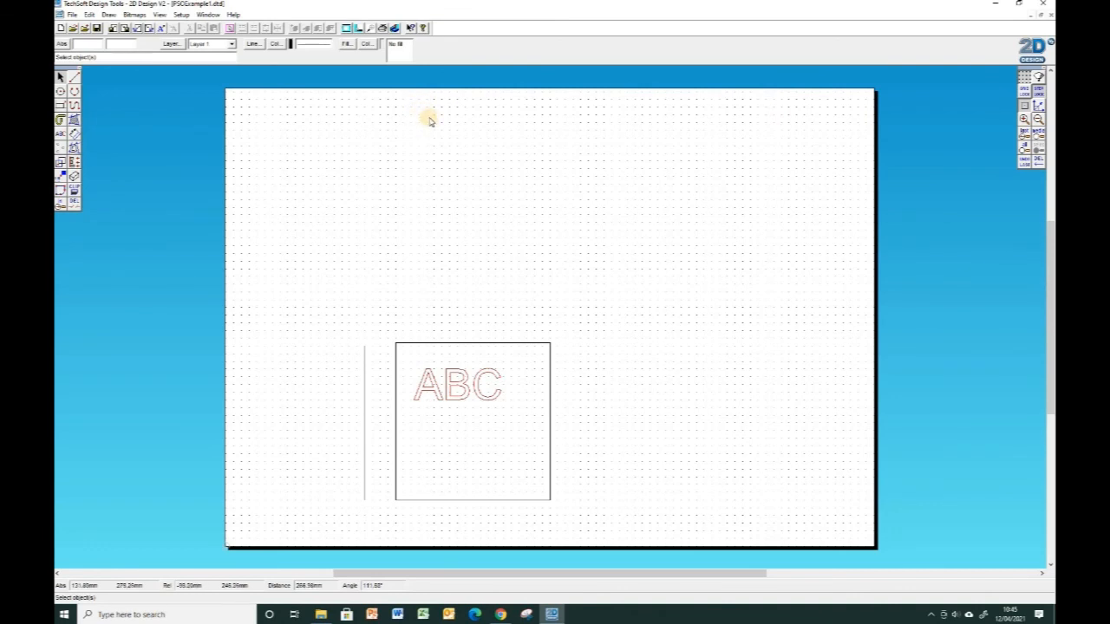
pyautogui.moveTo(468, 148)
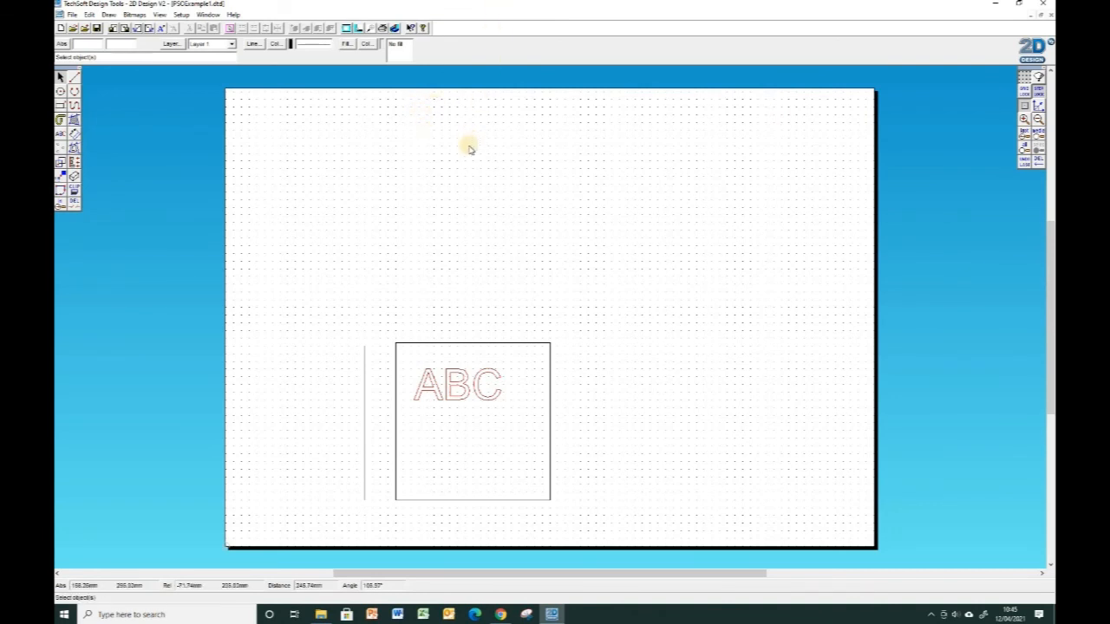
pyautogui.moveTo(794, 156)
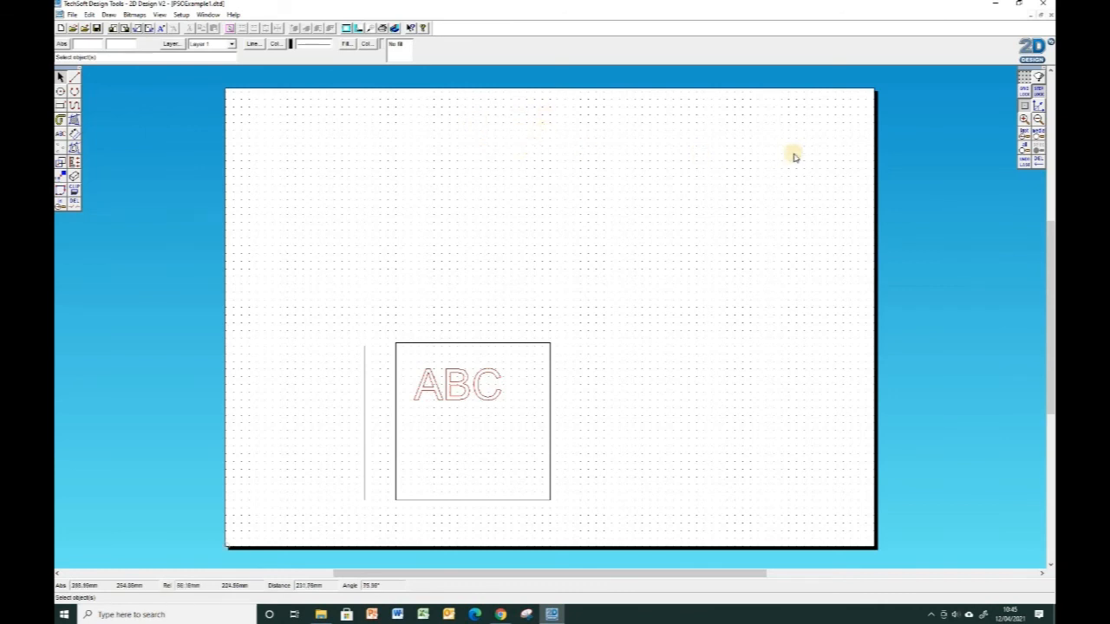
pyautogui.moveTo(246, 161)
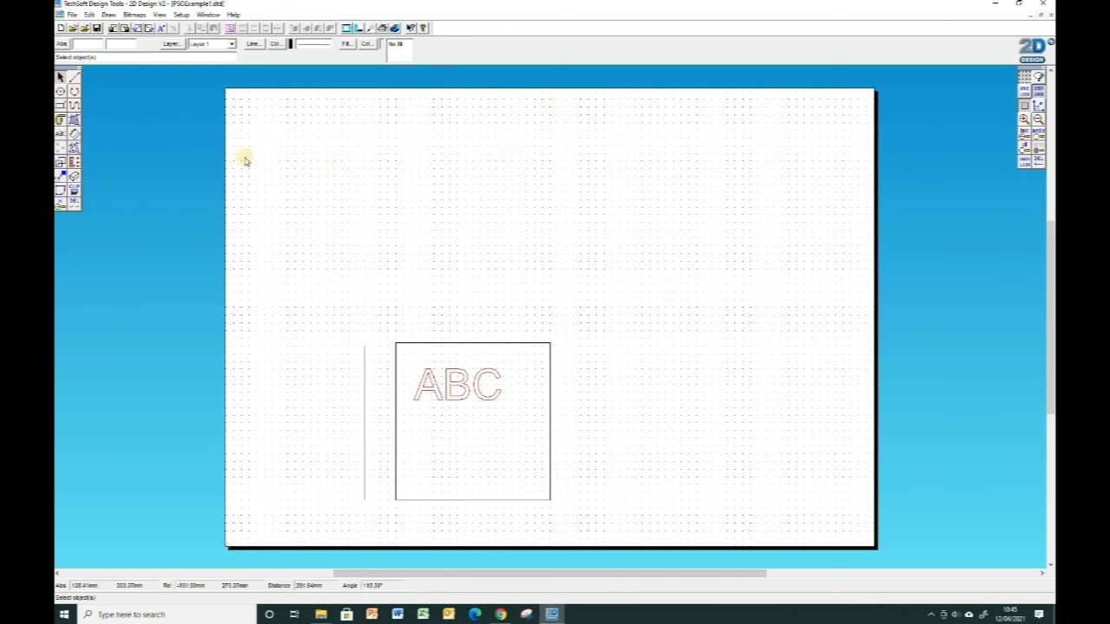